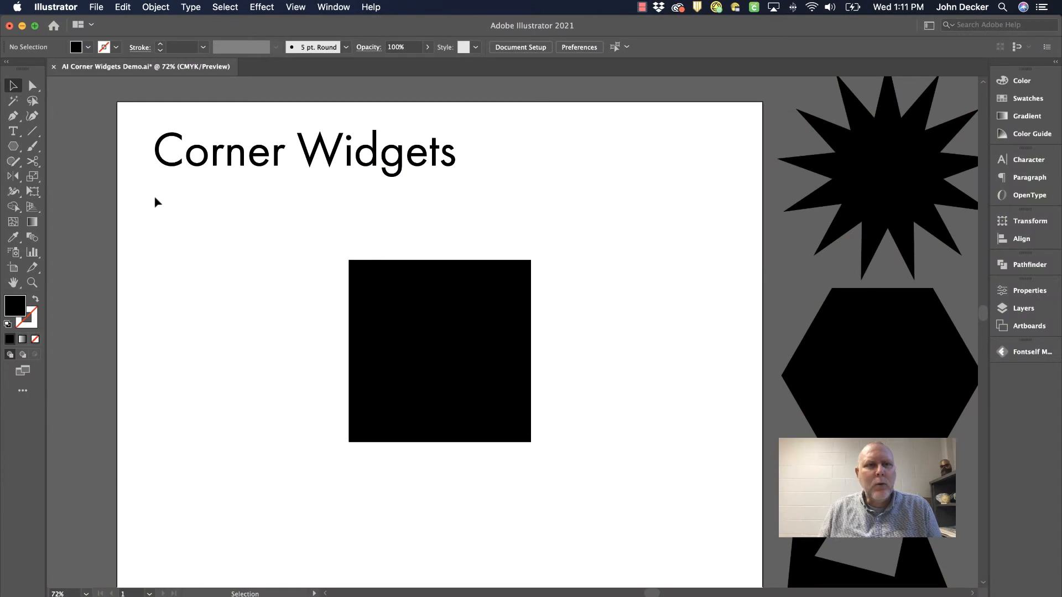
mouse_move(301, 274)
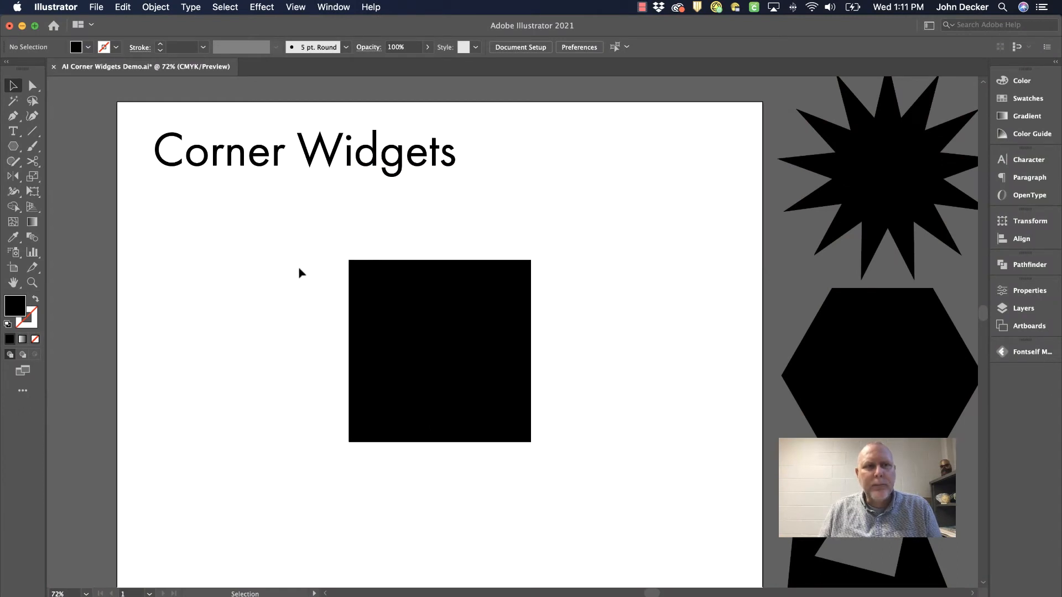
Browse the Rounded Rectangle and Rectangle tools, then select the black square for corner editing
click(439, 351)
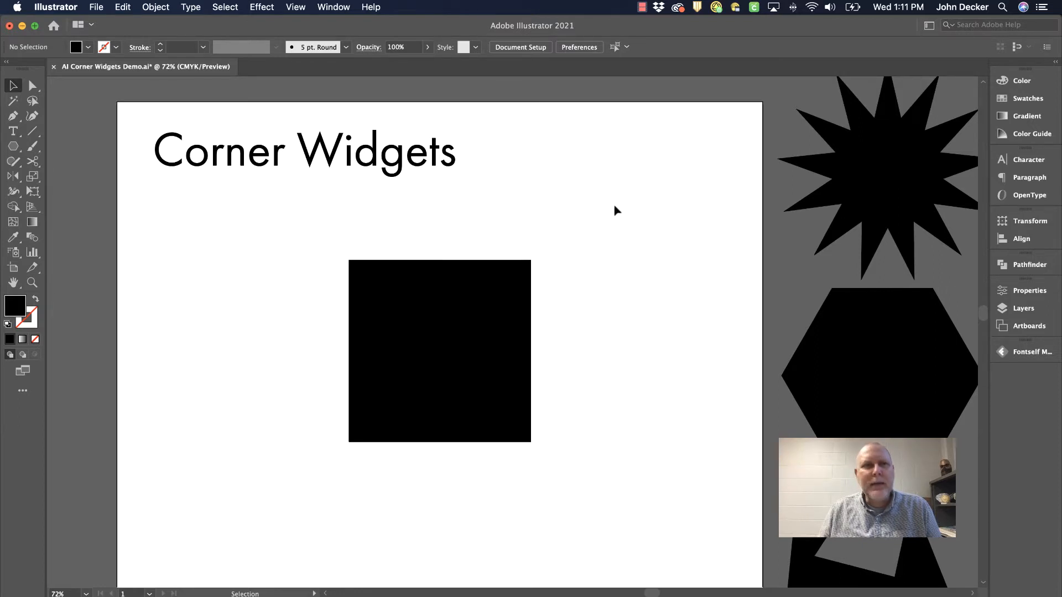
click(12, 146)
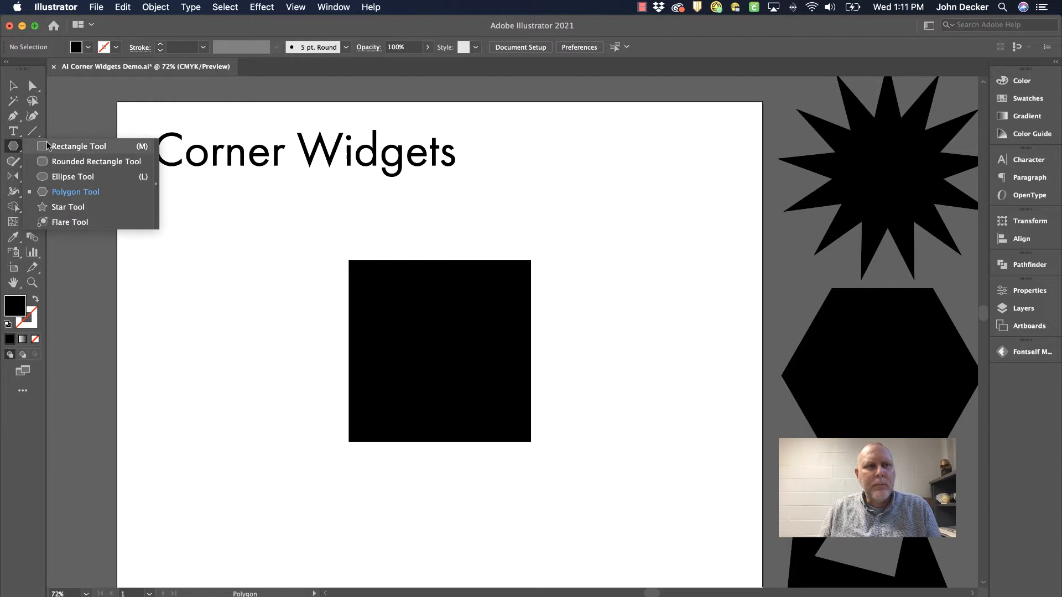
click(95, 161)
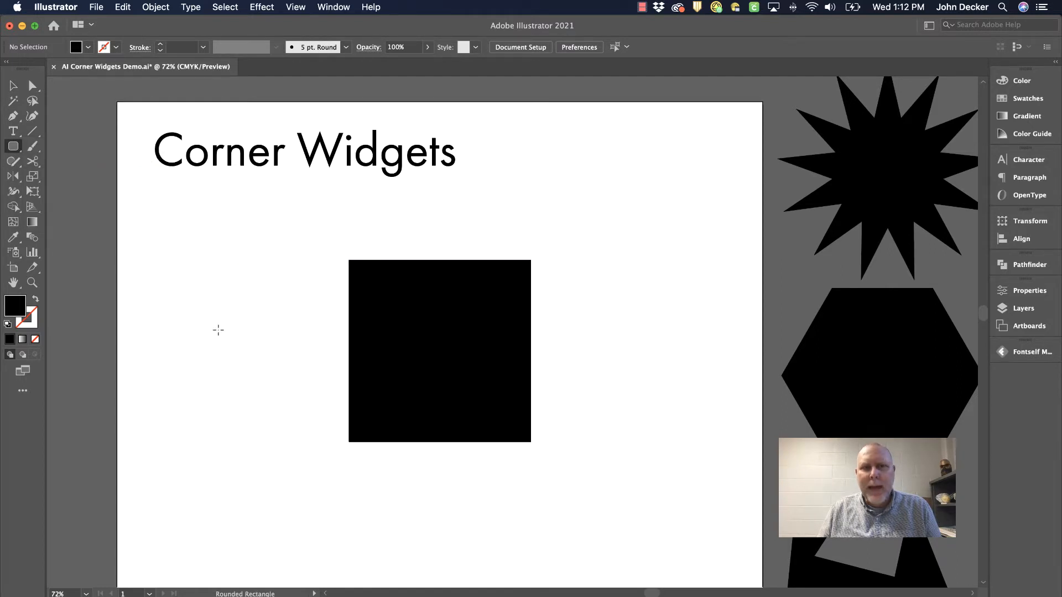
click(13, 85)
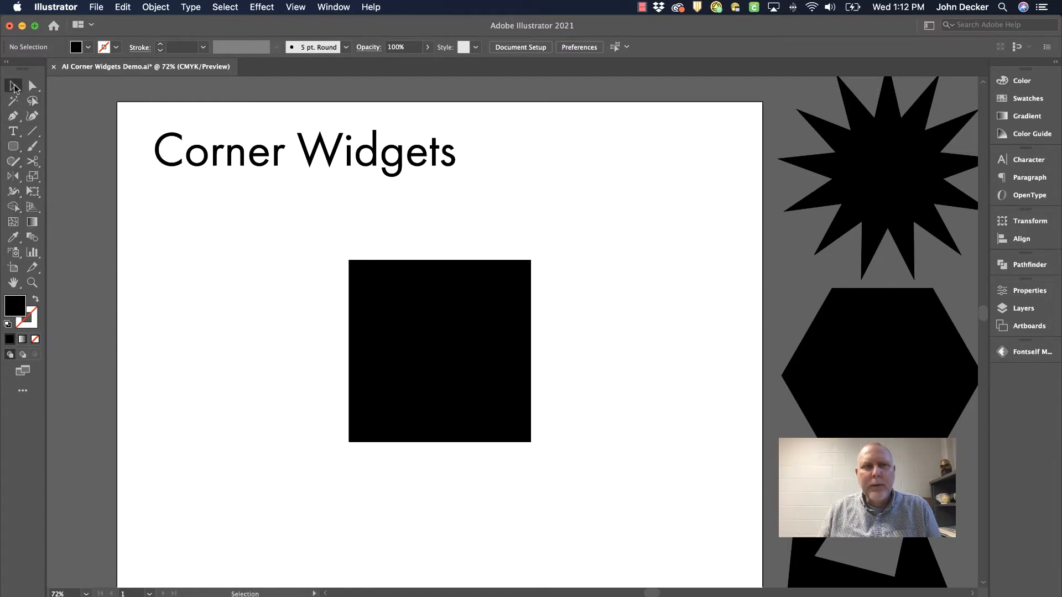
mouse_move(539, 218)
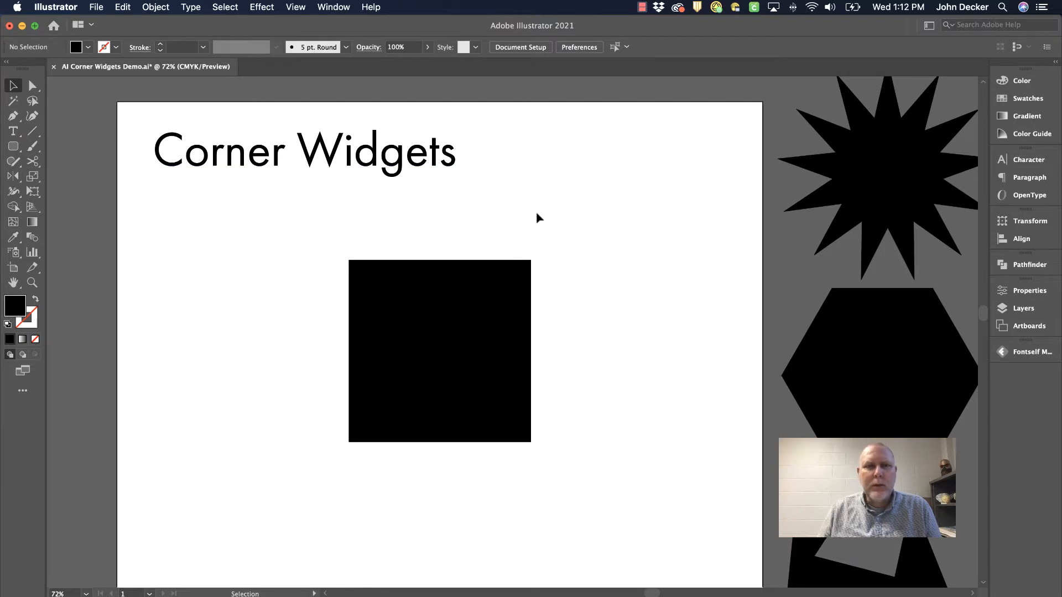
mouse_move(131, 195)
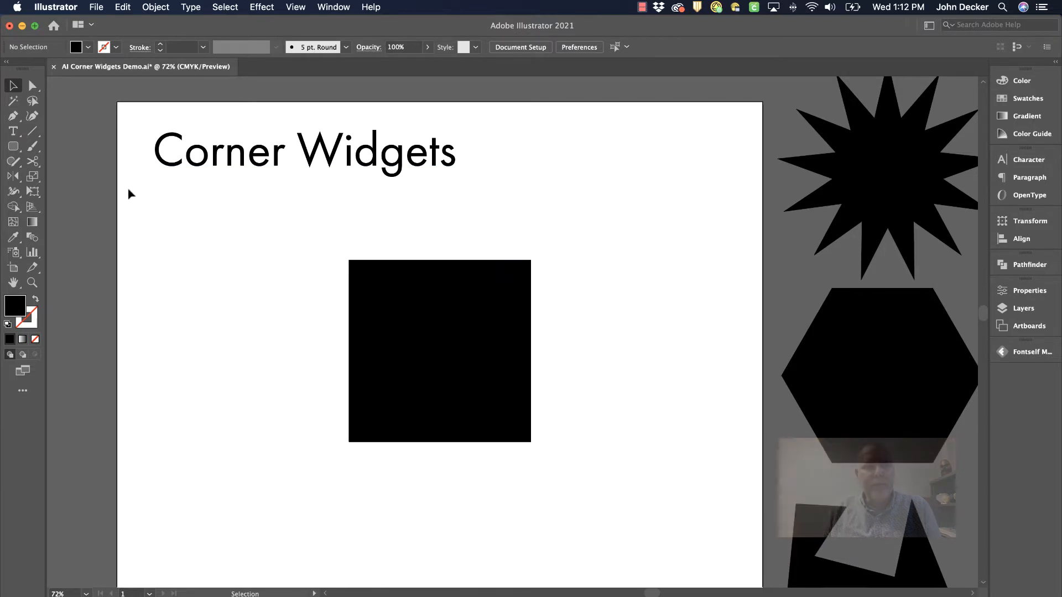
click(12, 146)
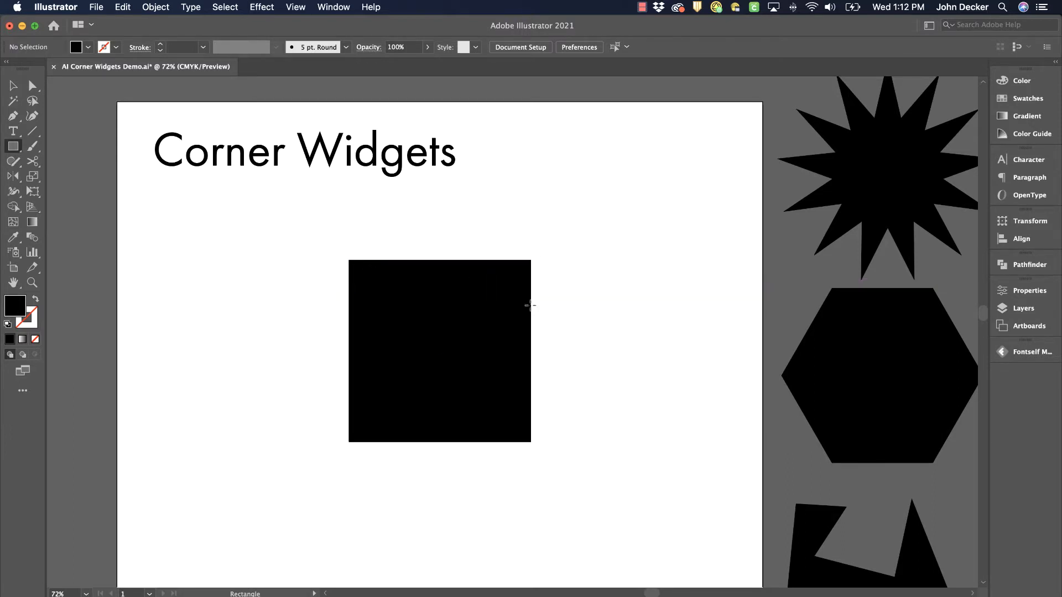
click(13, 86)
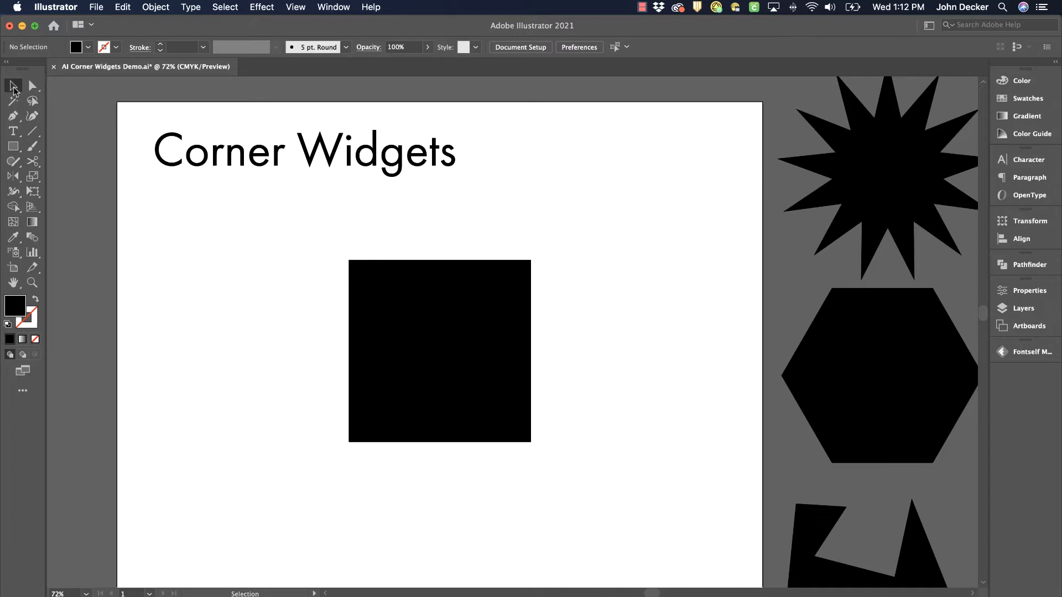
click(439, 351)
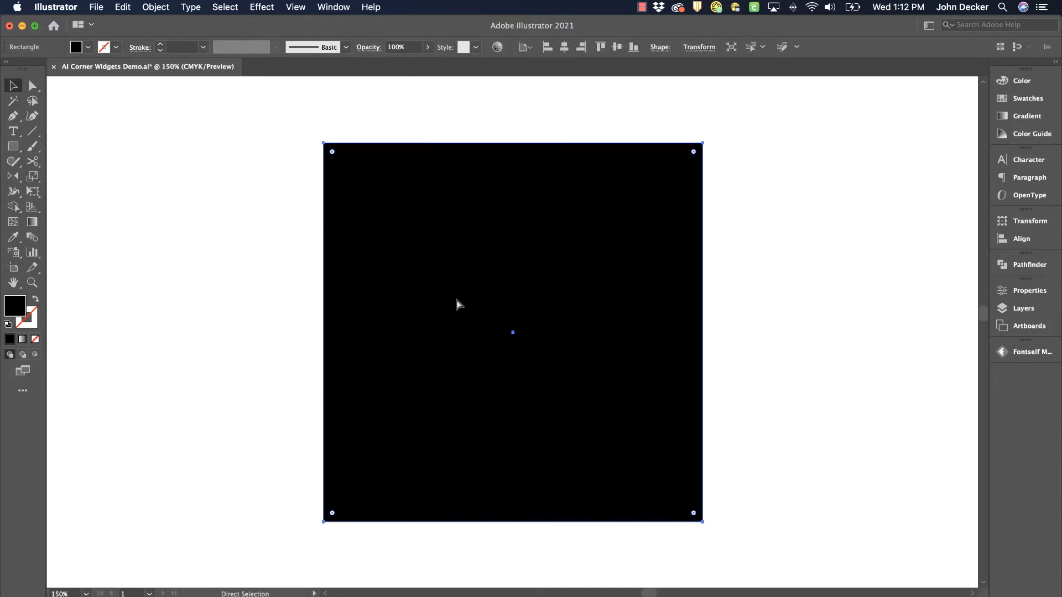
click(13, 85)
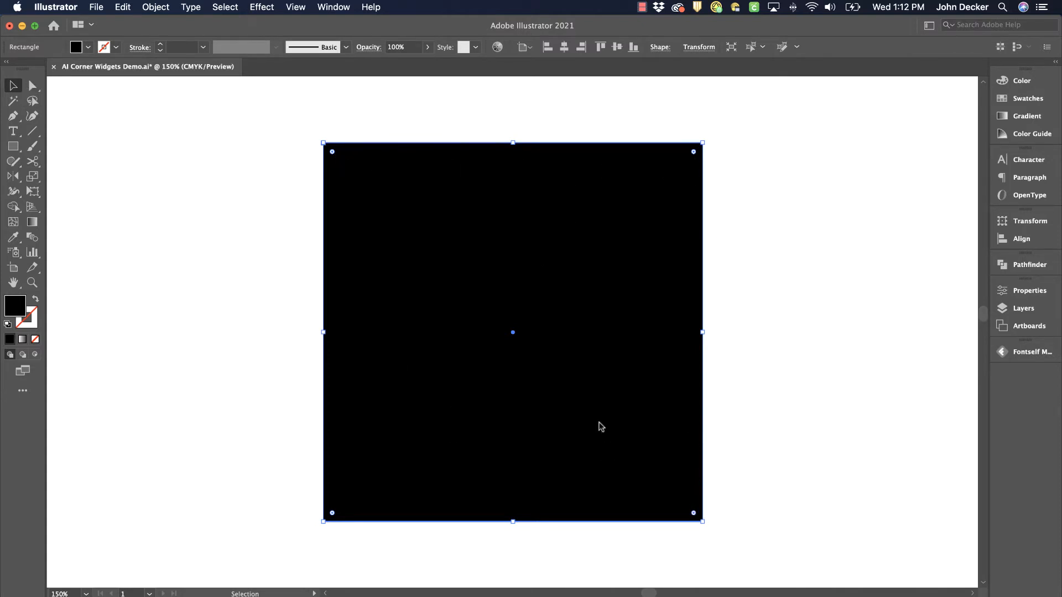
mouse_move(411, 177)
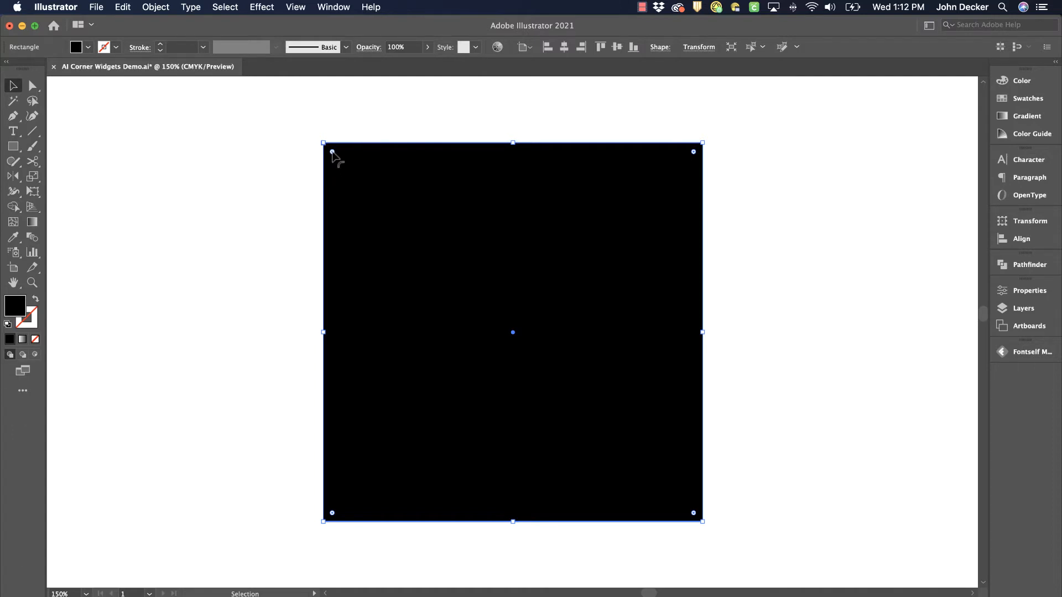
Round all four corners of the square up to about 1.11 in, then return them to sharp
drag(325, 144, 355, 175)
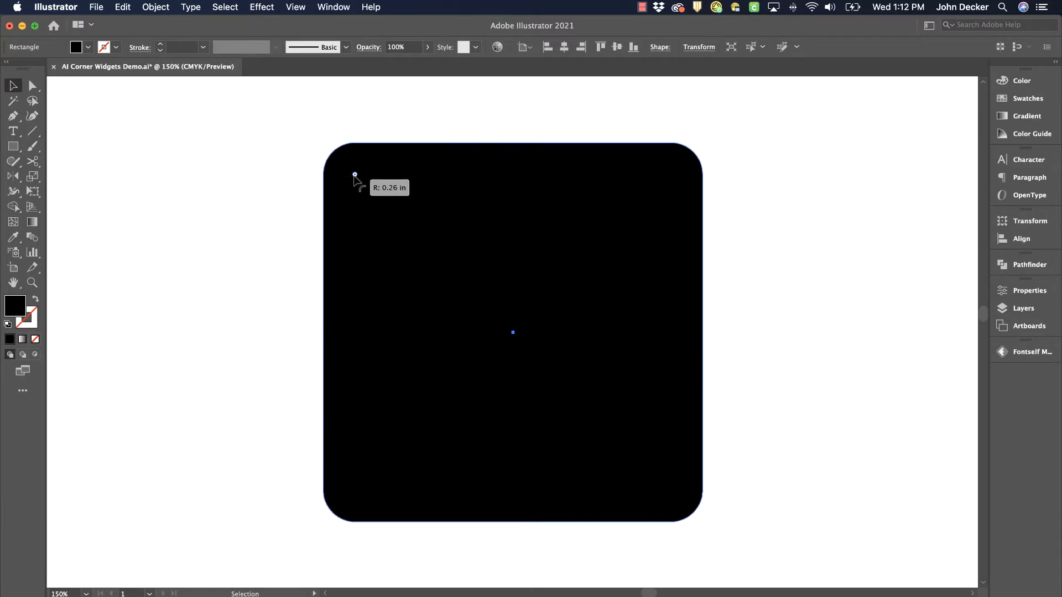
drag(355, 175, 458, 278)
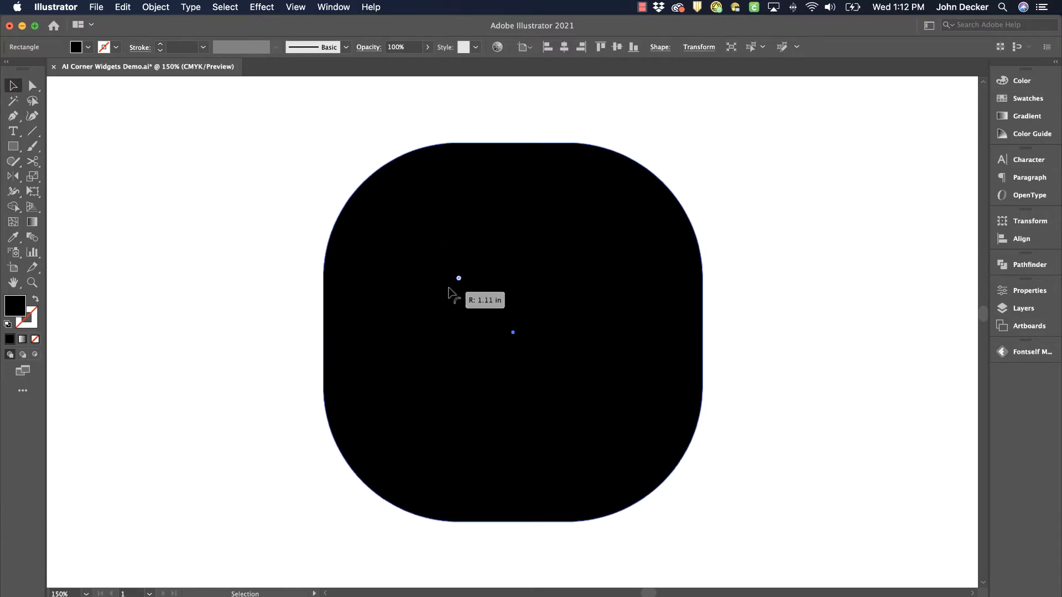
drag(458, 277, 361, 180)
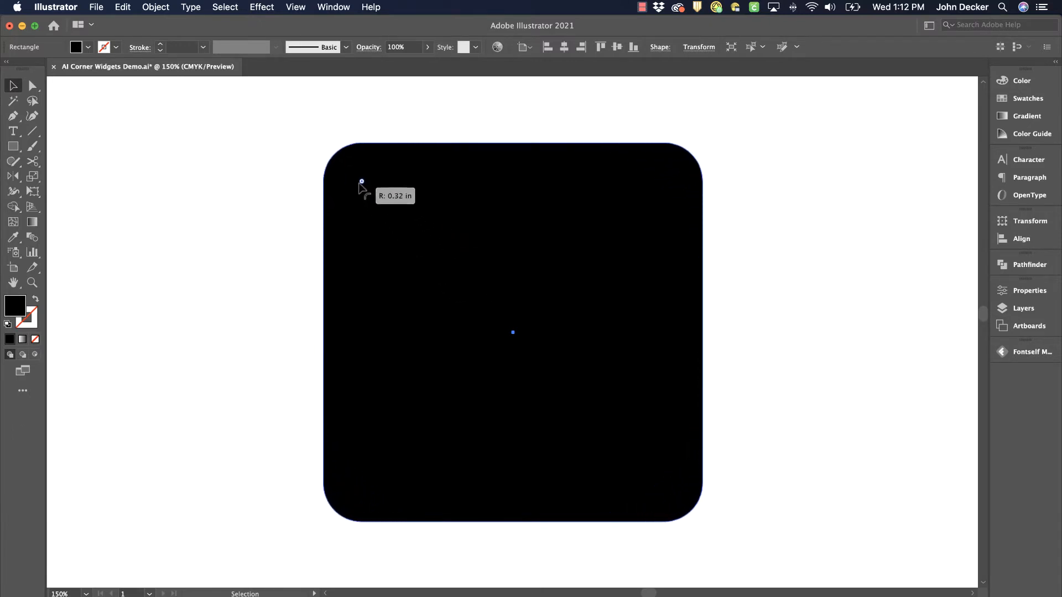
drag(361, 181, 394, 214)
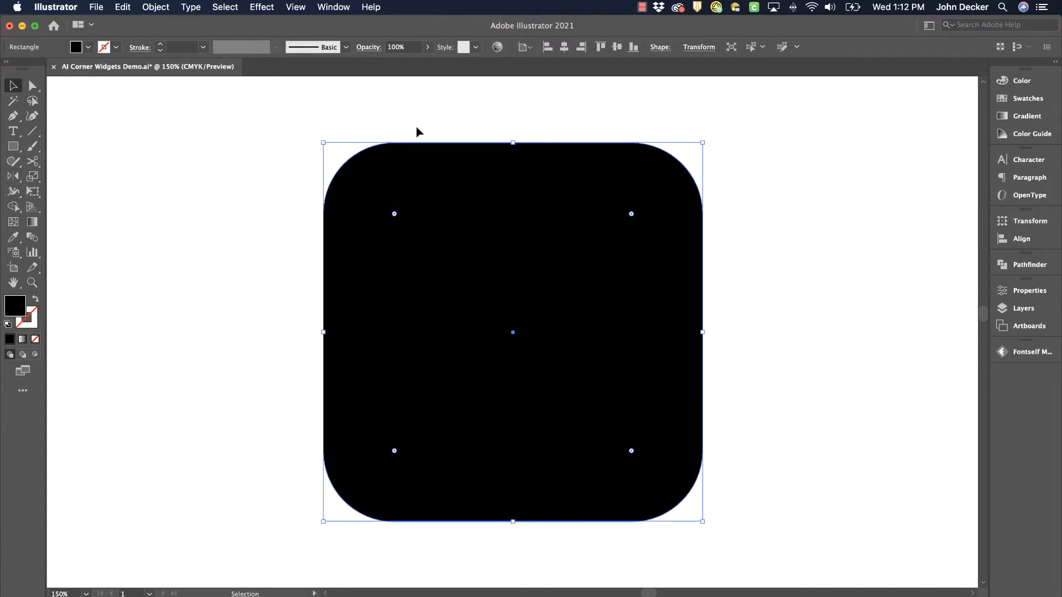
drag(394, 214, 388, 208)
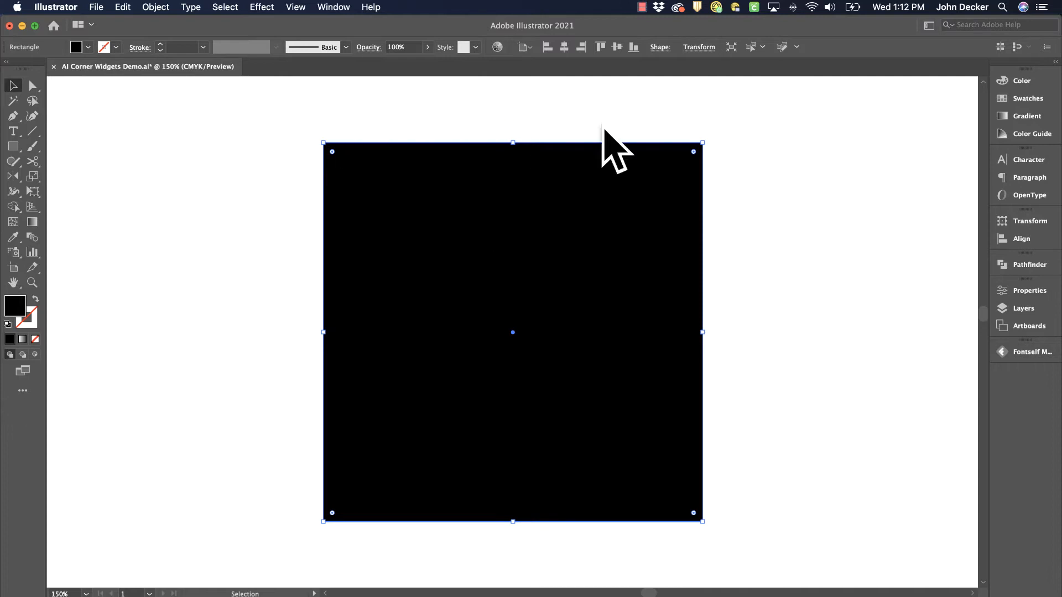
mouse_move(396, 201)
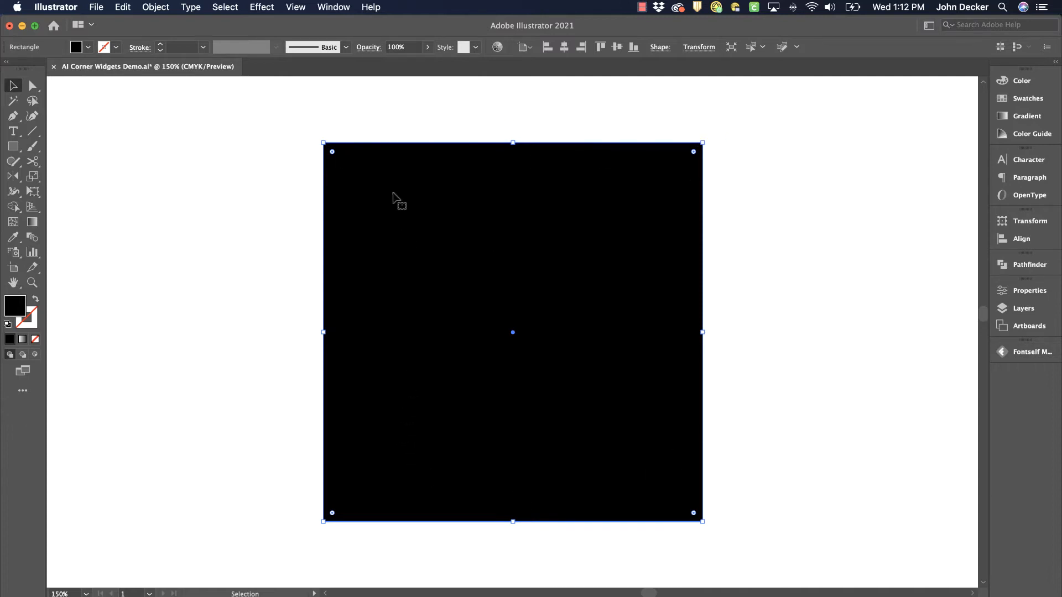
mouse_move(343, 132)
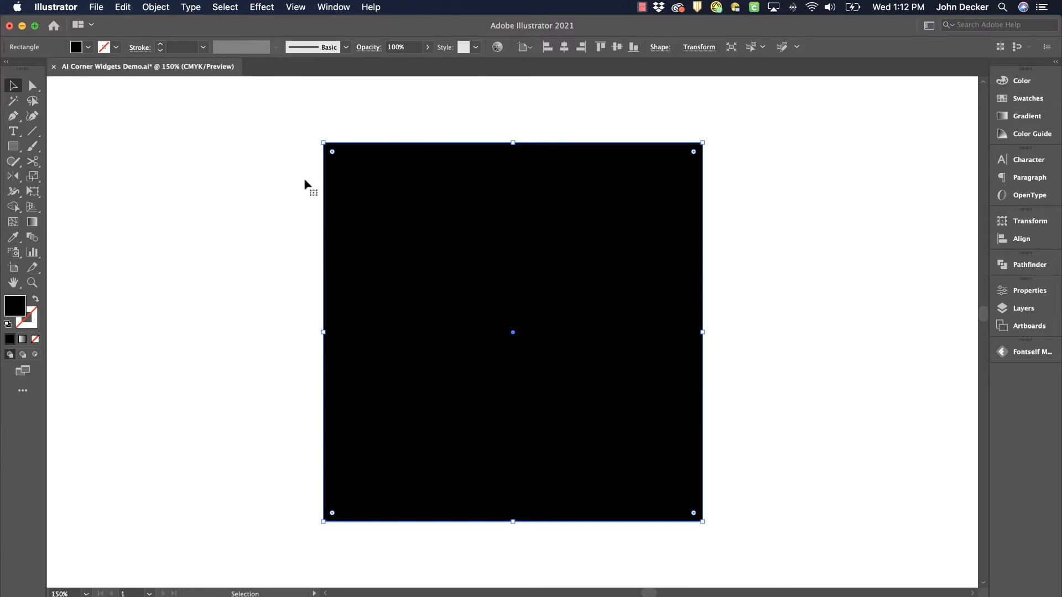
mouse_move(479, 451)
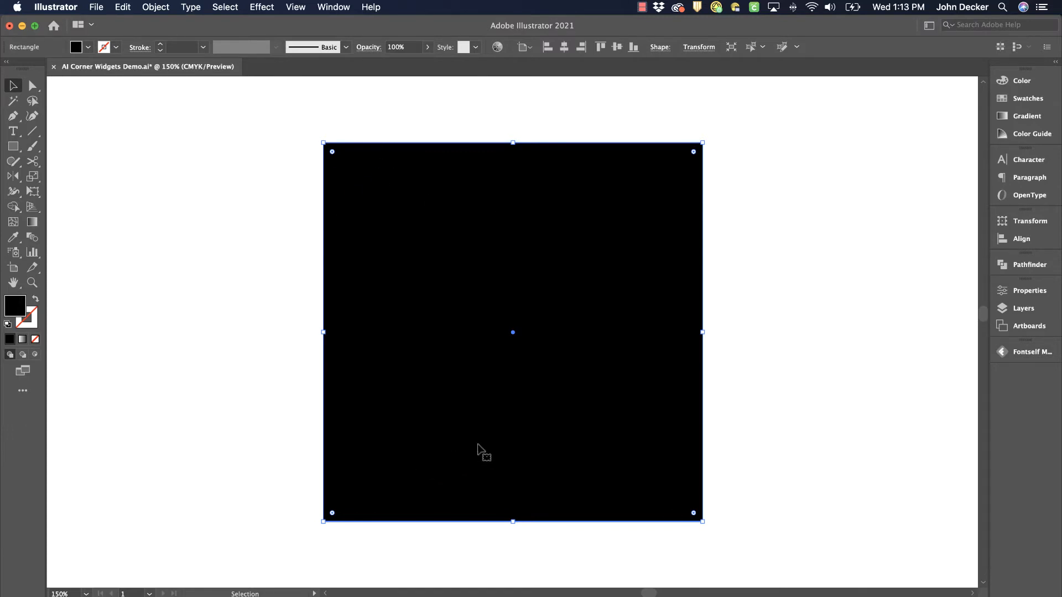
mouse_move(305, 151)
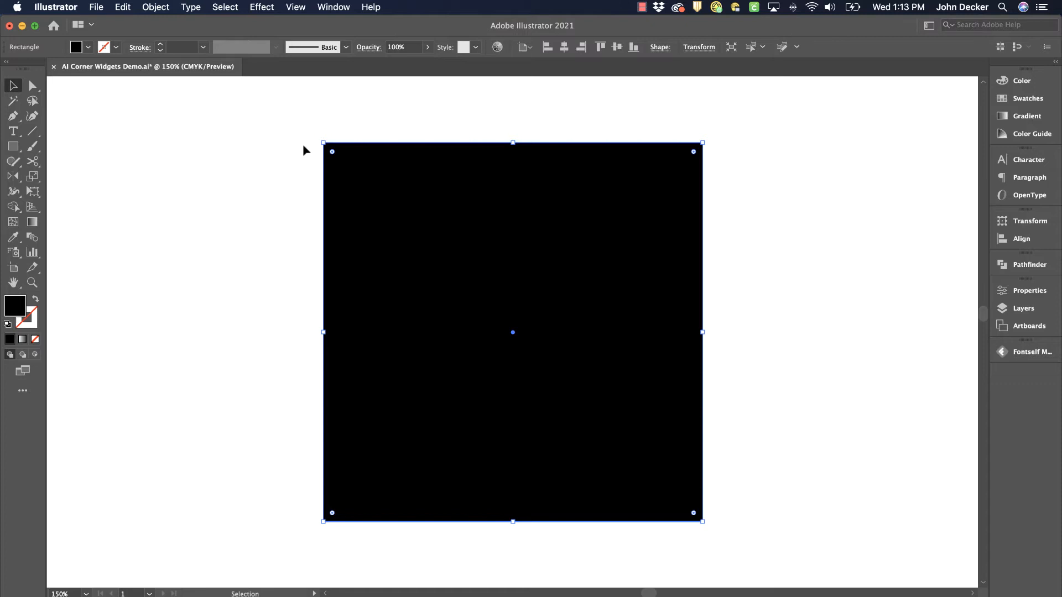
mouse_move(358, 153)
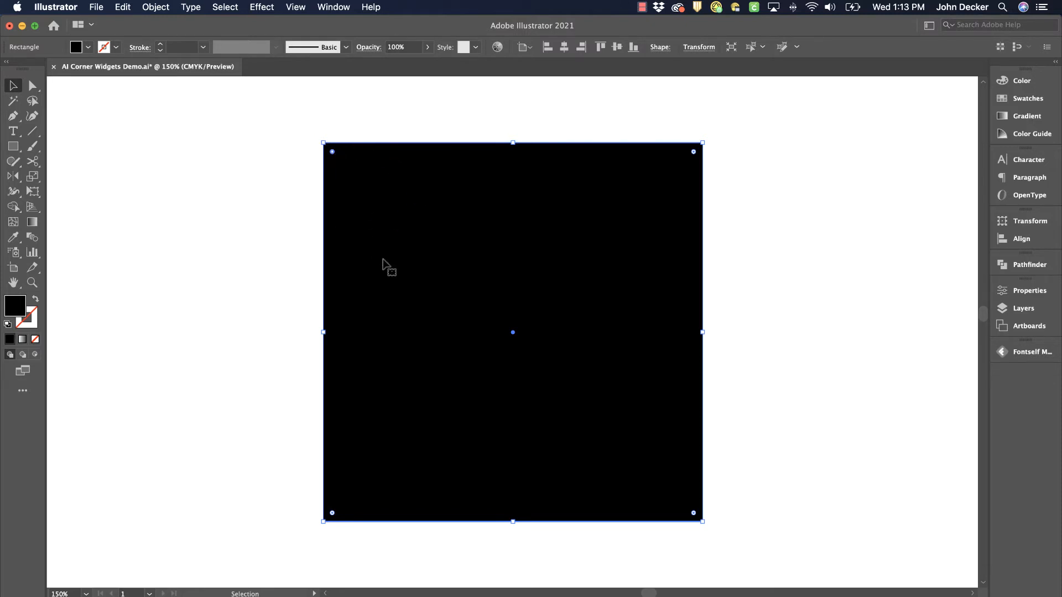
mouse_move(334, 161)
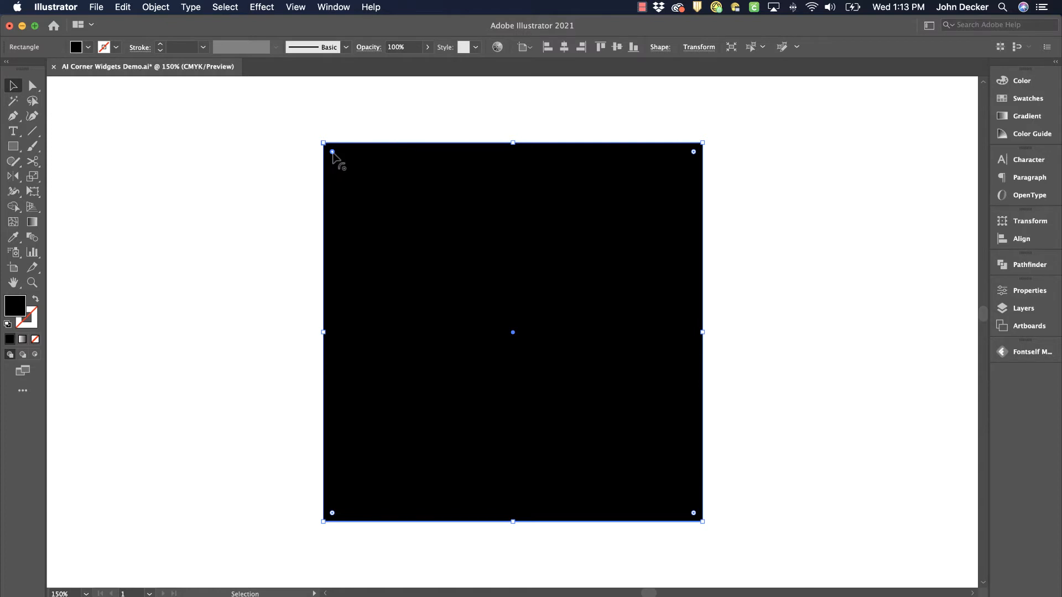
Round only the square's top-left corner to about 0.99 in radius
drag(332, 151, 396, 215)
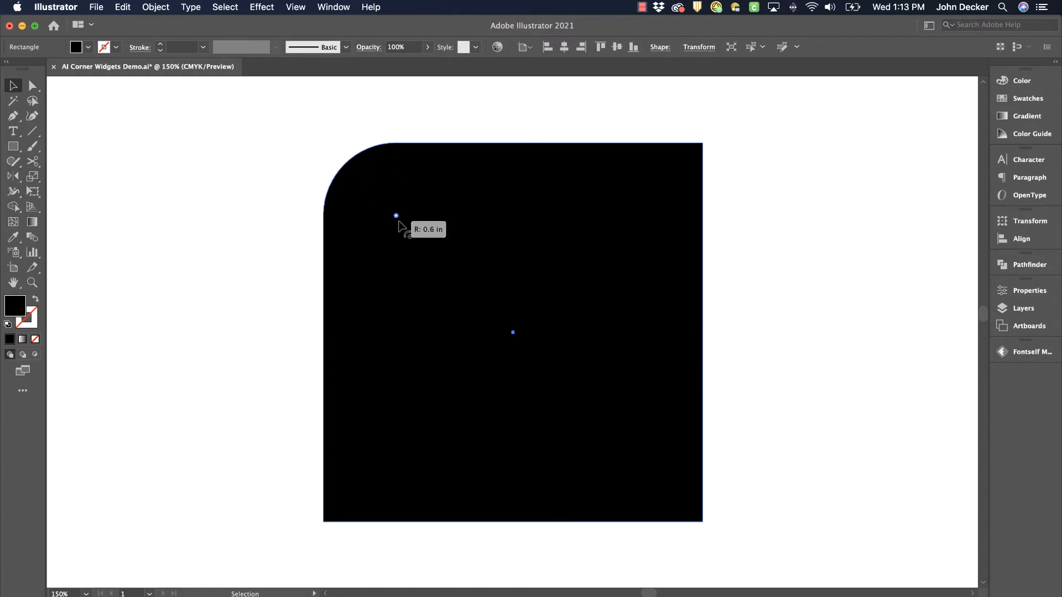
drag(396, 216, 445, 264)
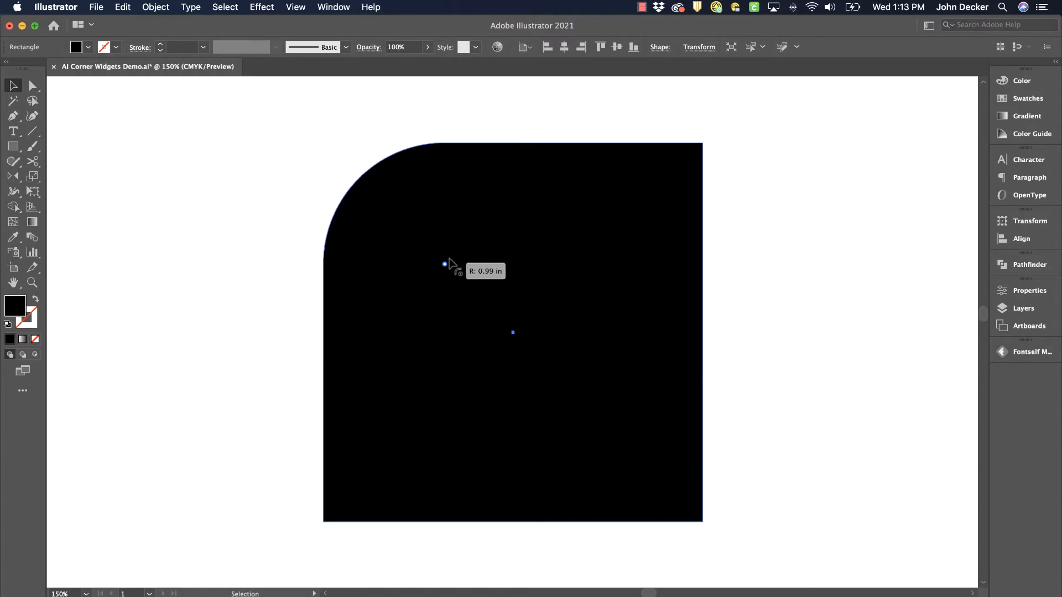
drag(444, 263, 445, 263)
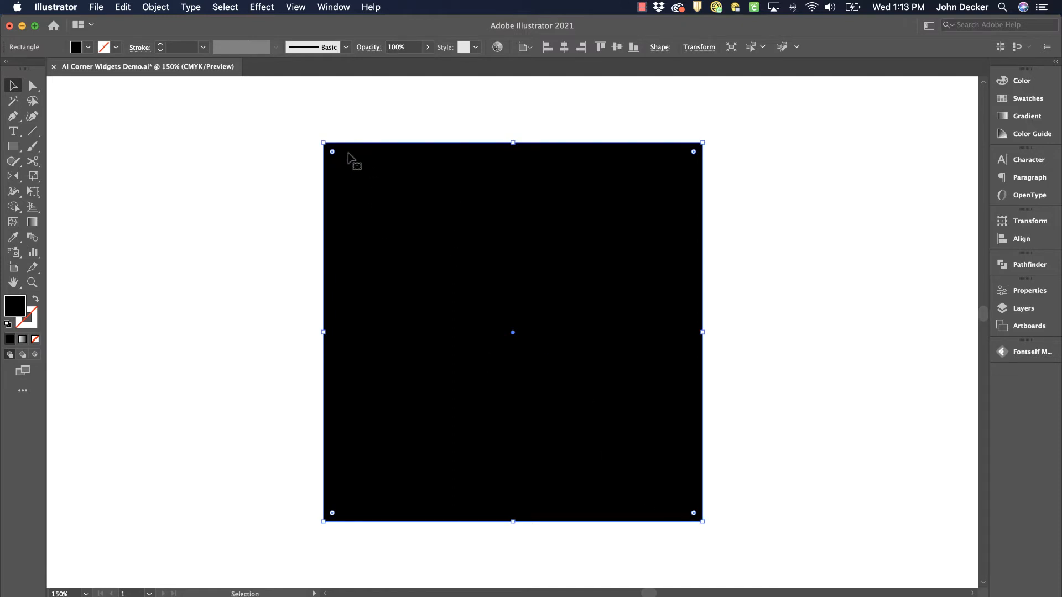
mouse_move(705, 524)
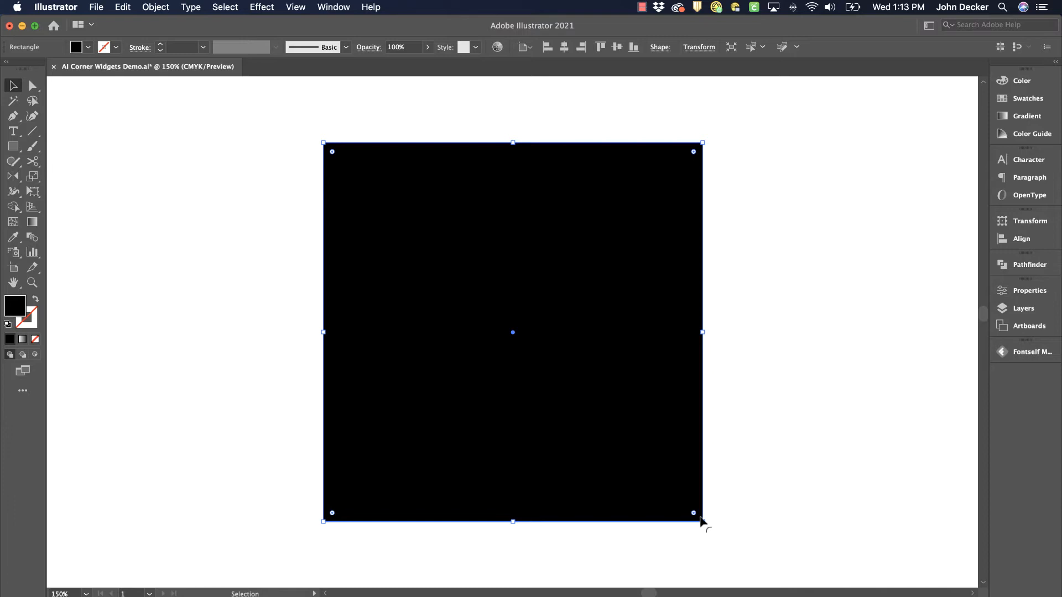
mouse_move(451, 439)
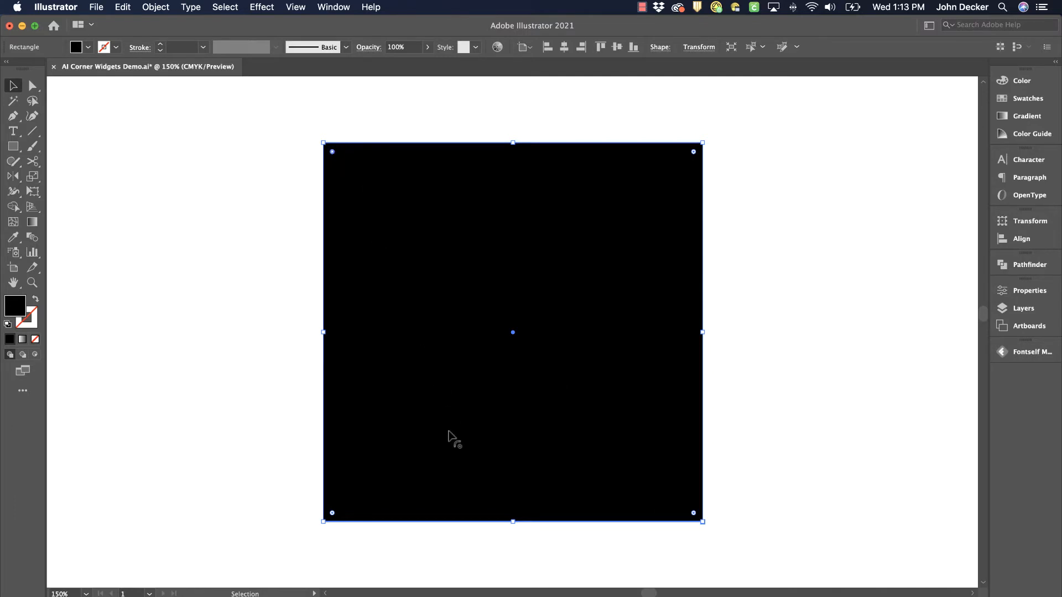
mouse_move(635, 375)
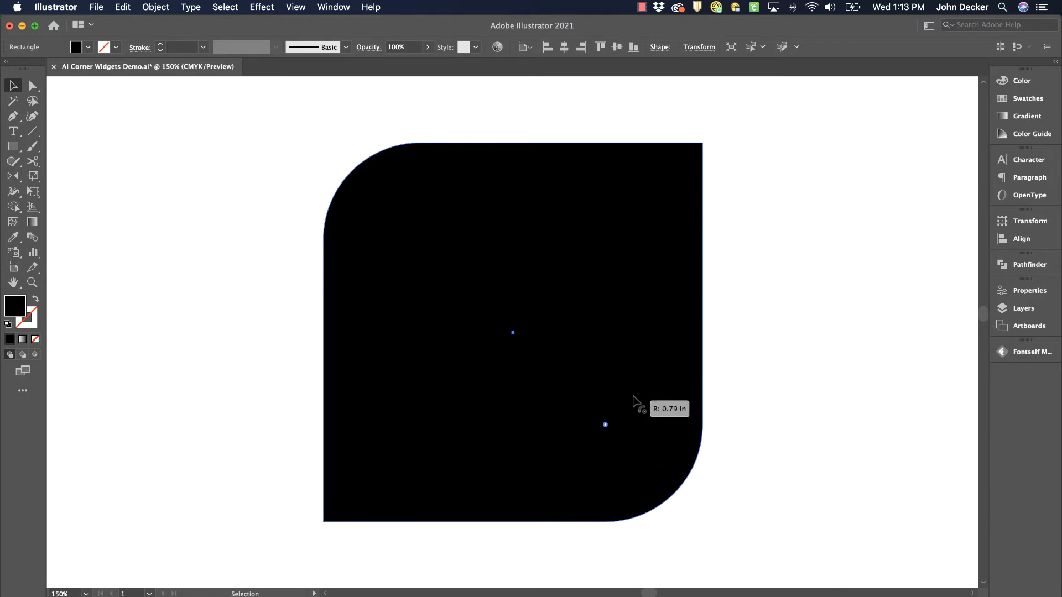
Enlarge the square's top-left and bottom-right corners to about 1.02 in radius
drag(605, 425, 588, 406)
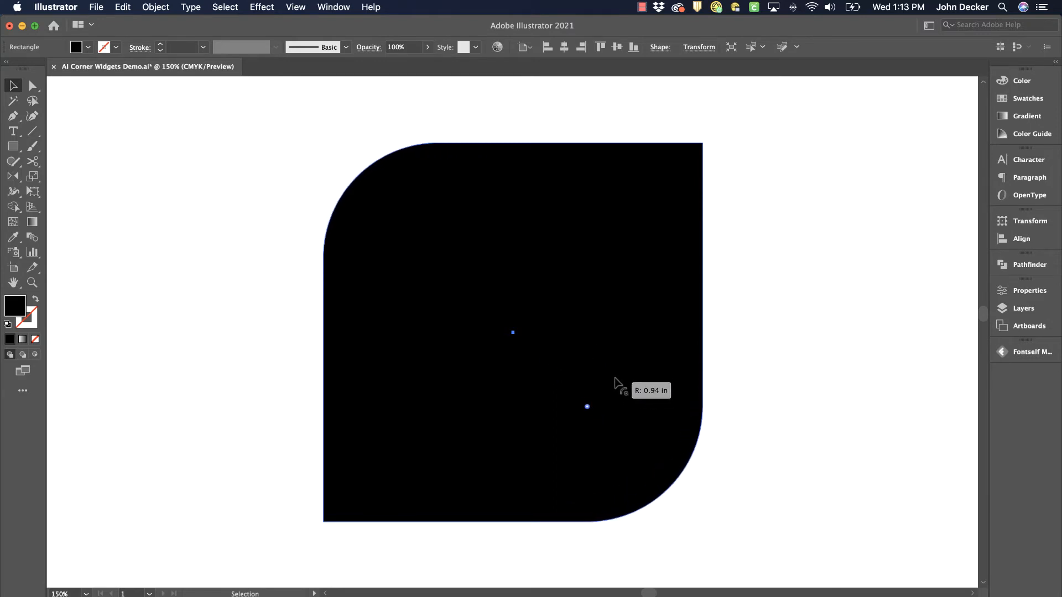
drag(588, 406, 588, 407)
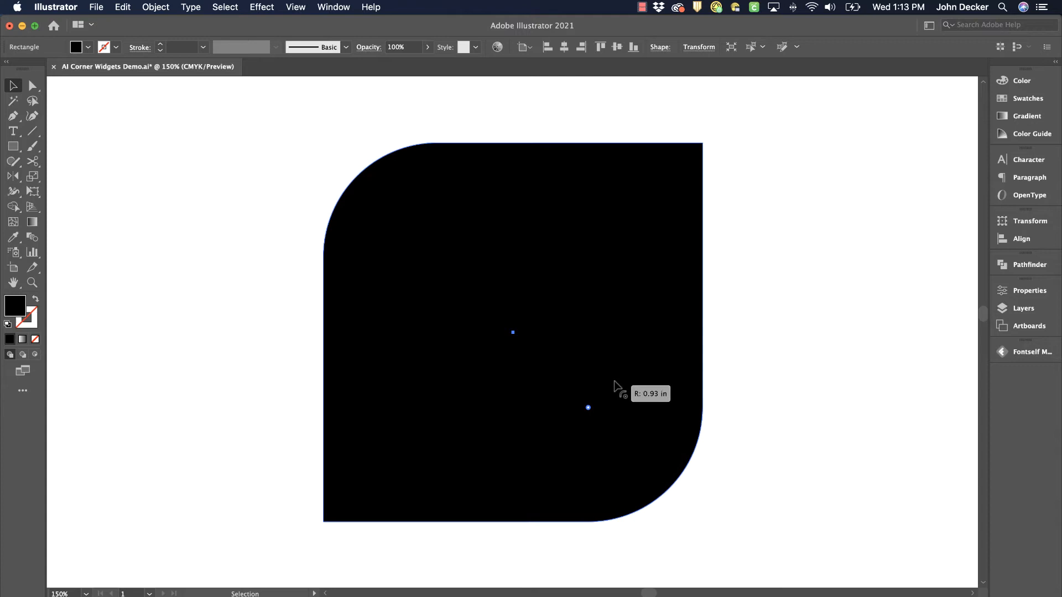
drag(587, 407, 578, 396)
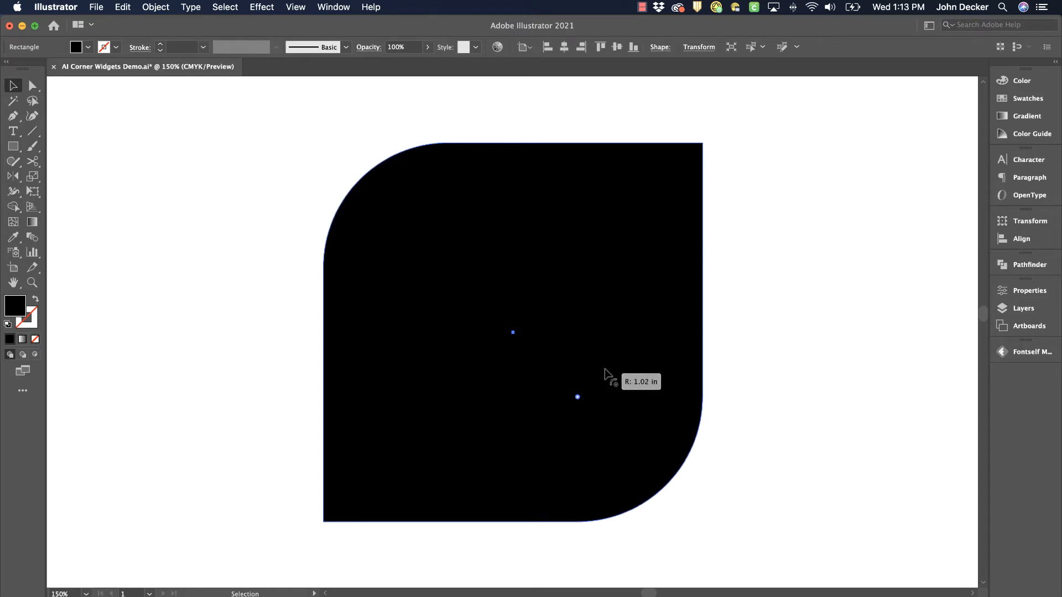
drag(578, 397, 579, 401)
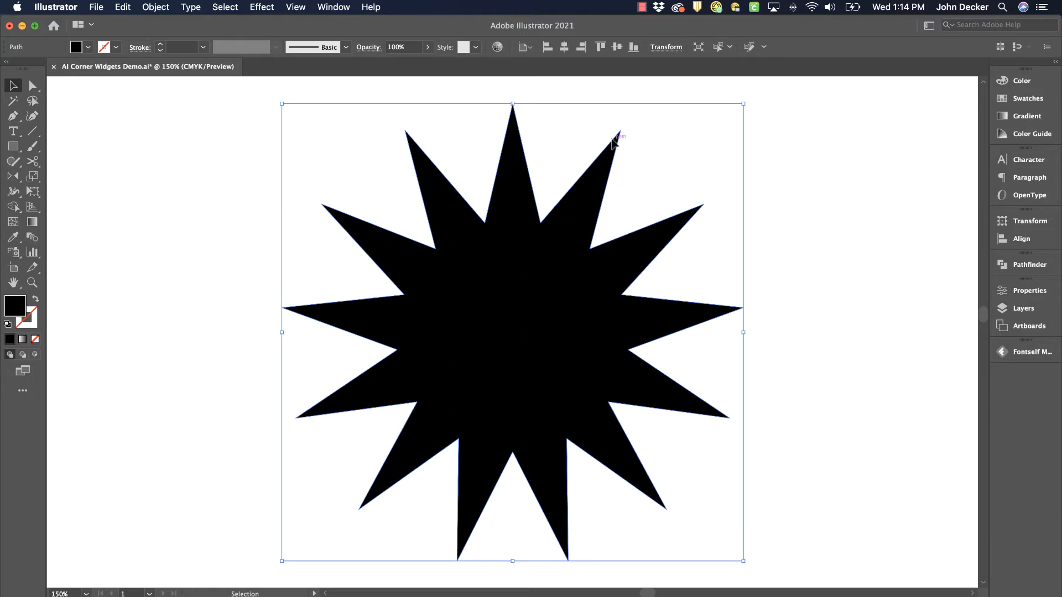
mouse_move(482, 234)
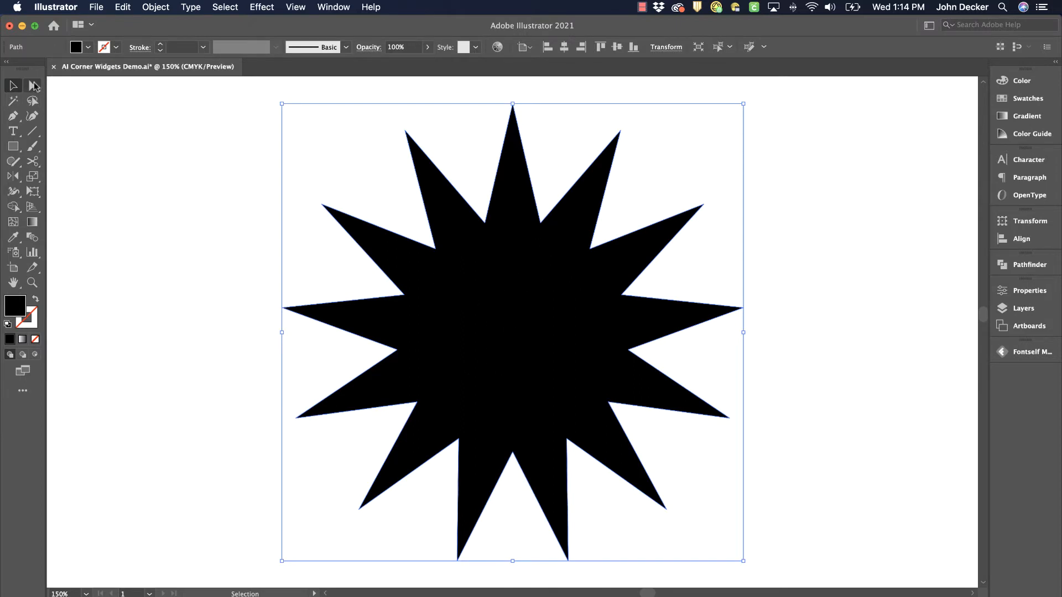
Switch to Direct Selection to expose corner widgets at every point of the star
click(32, 85)
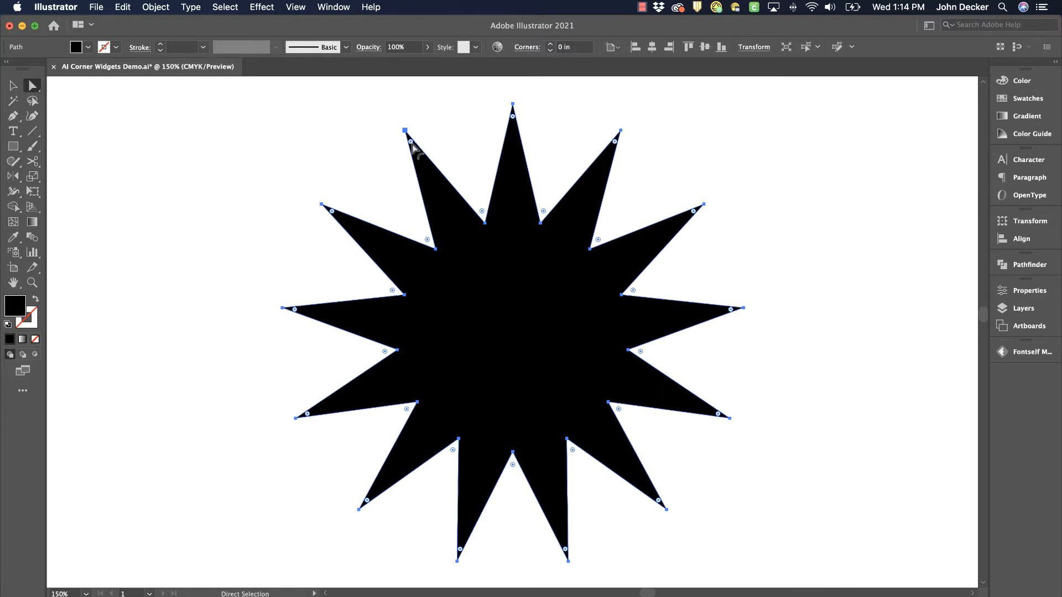
Round all the star's corners briefly, then slightly round only the inner corners beside its top point
drag(407, 132, 445, 207)
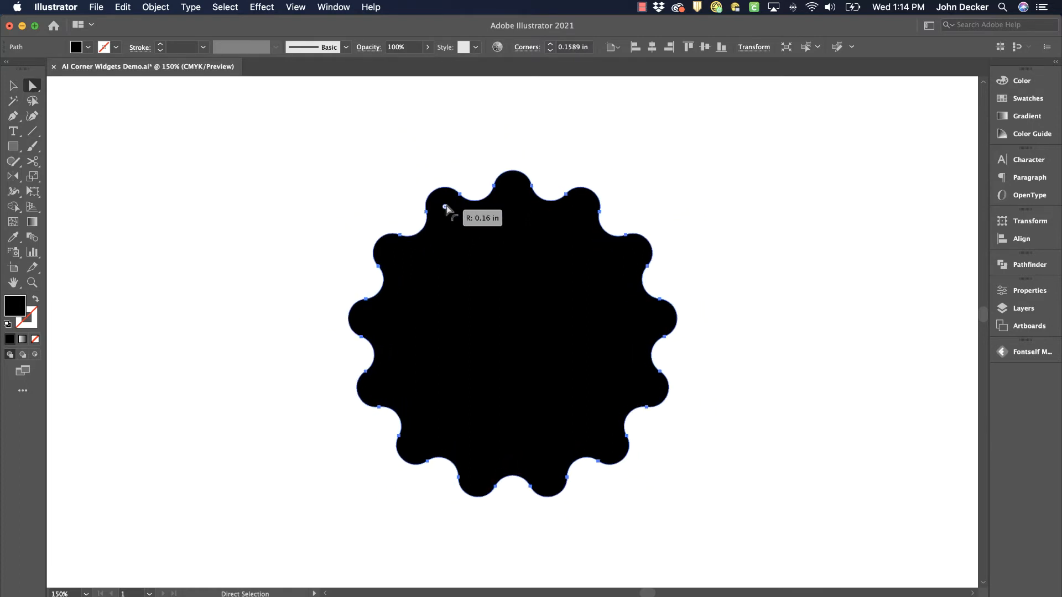
drag(445, 207, 439, 198)
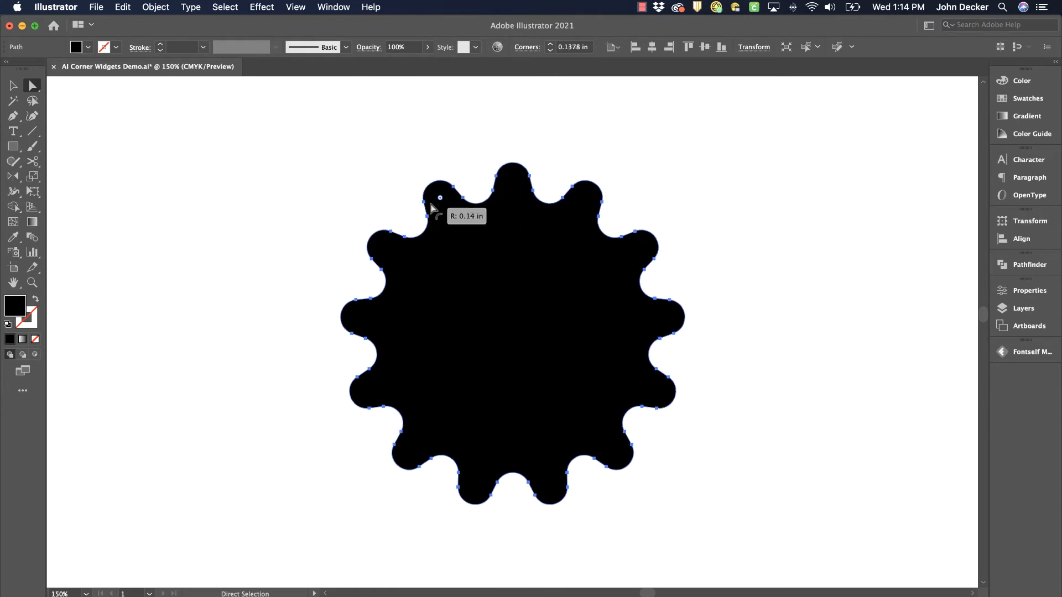
drag(440, 198, 411, 141)
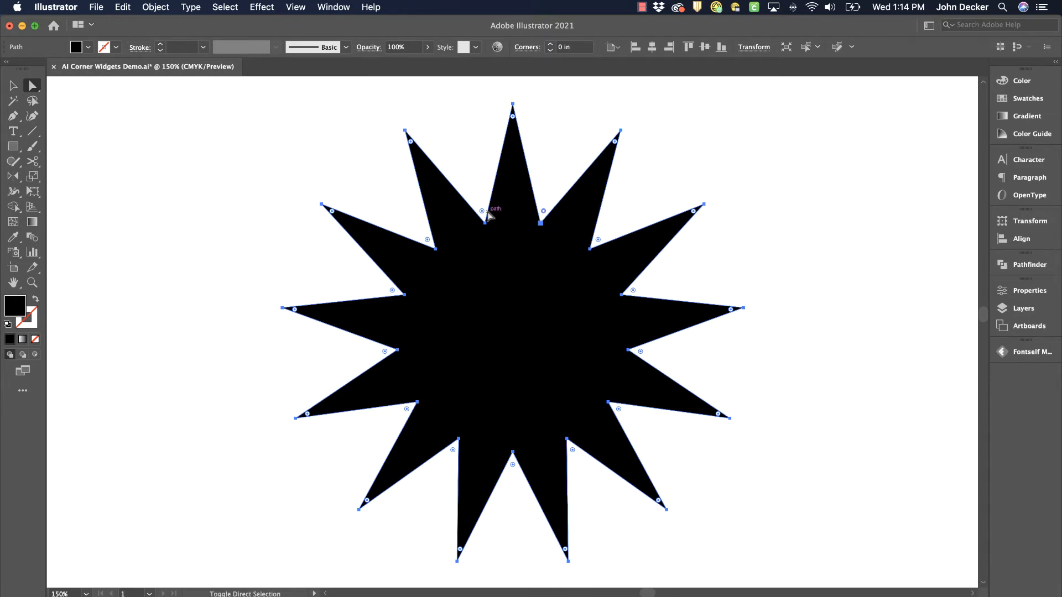
mouse_move(434, 249)
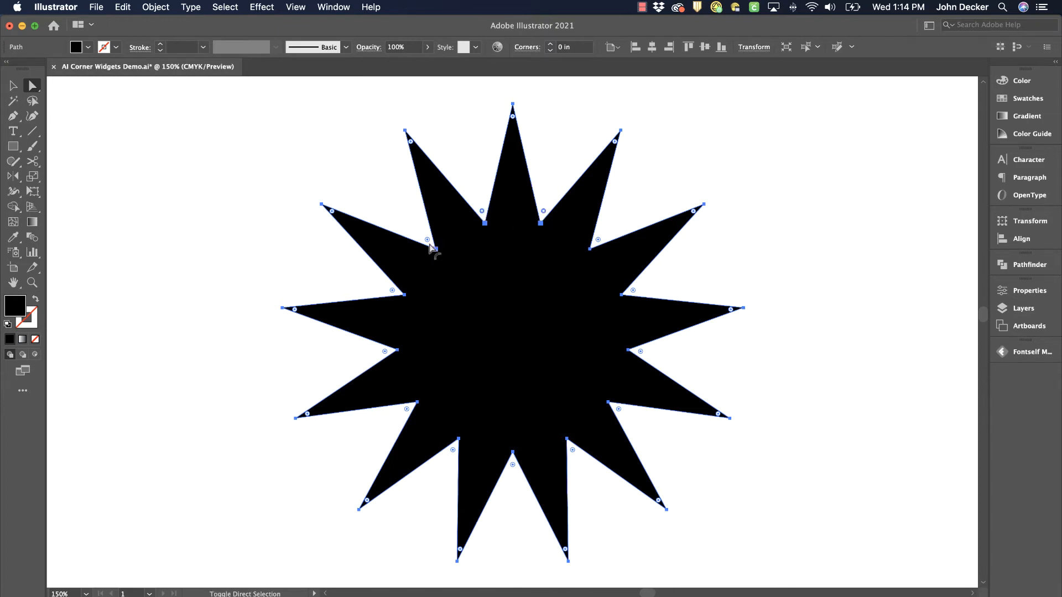
drag(427, 240, 424, 242)
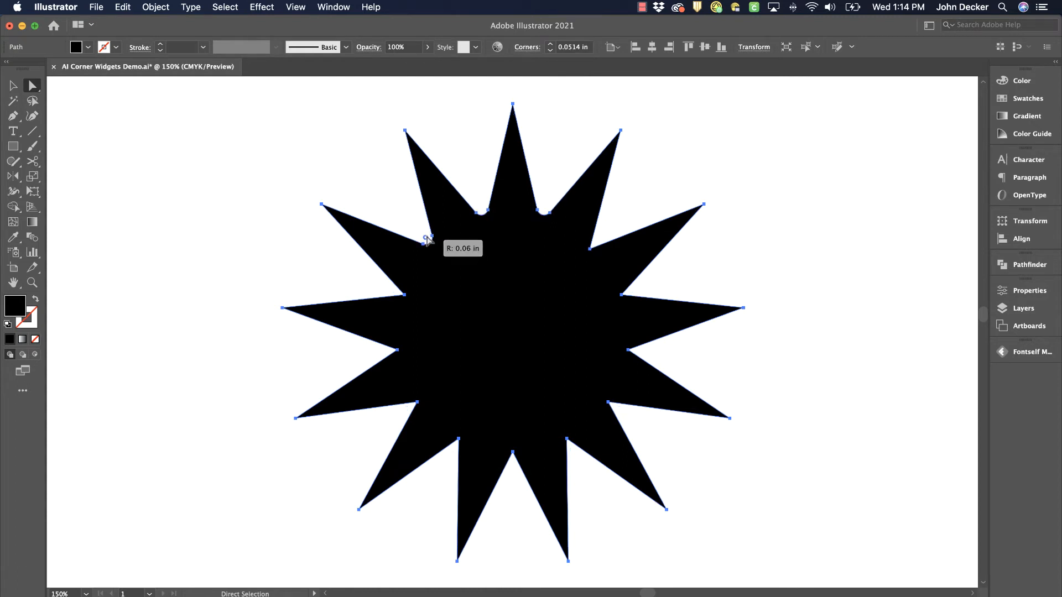
drag(428, 239, 393, 201)
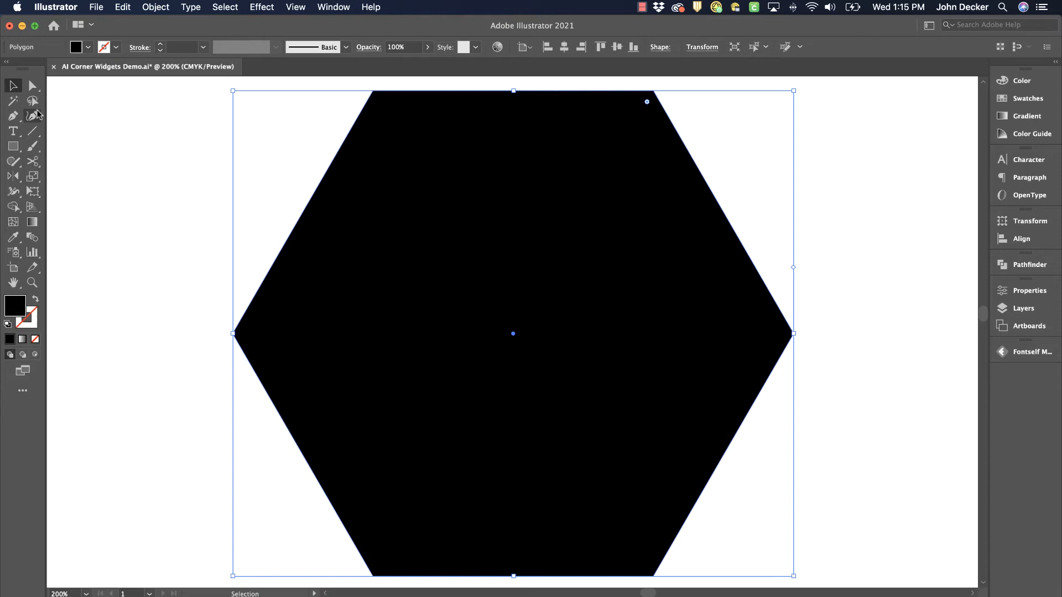
mouse_move(661, 166)
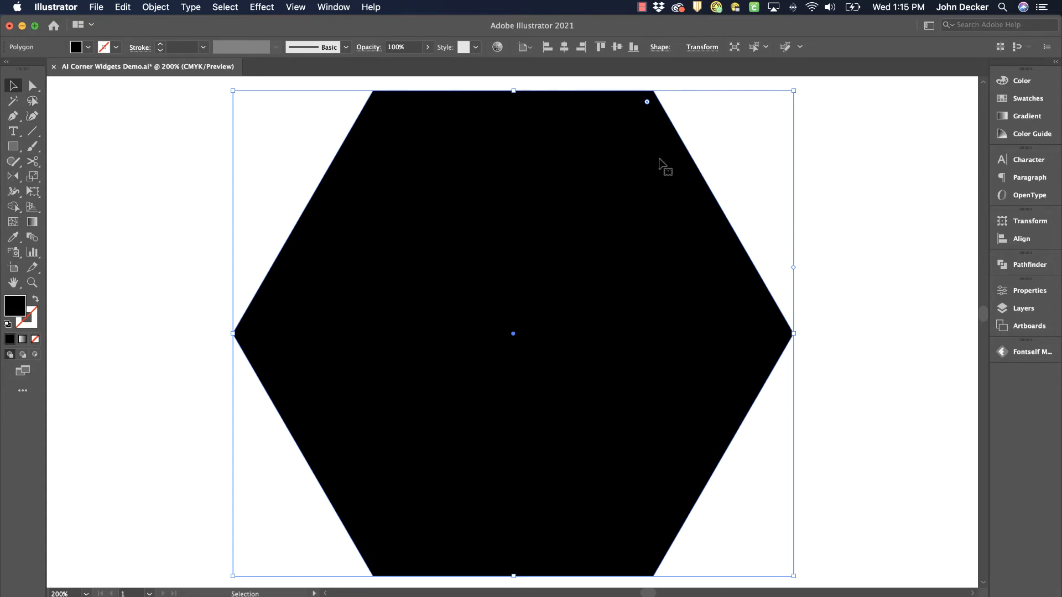
mouse_move(652, 108)
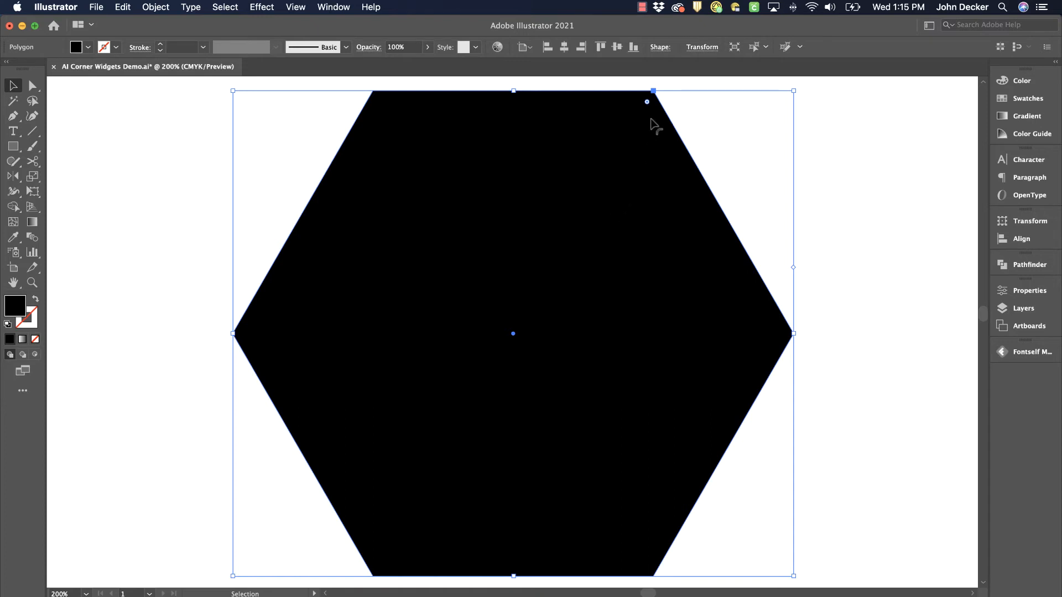
Select the hexagon's two top anchors and round them, leaving the other corners sharp
drag(646, 101, 545, 251)
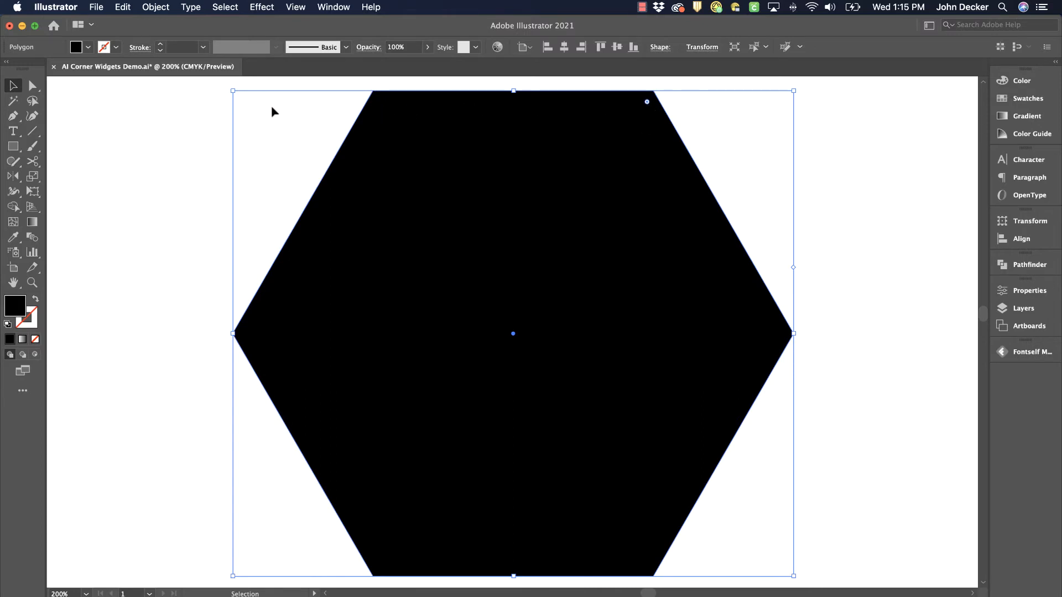
click(32, 86)
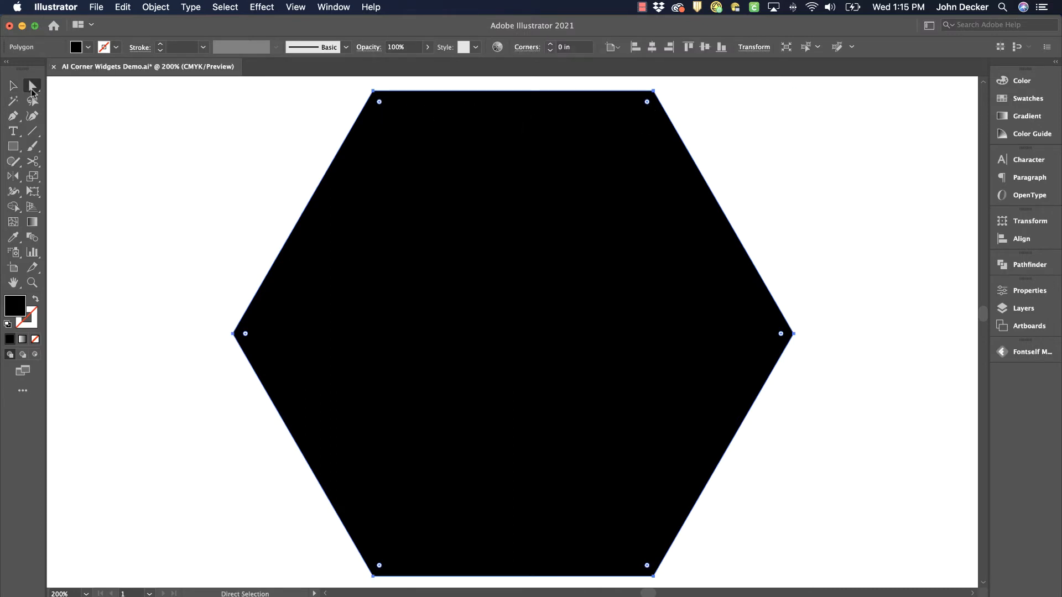
click(379, 102)
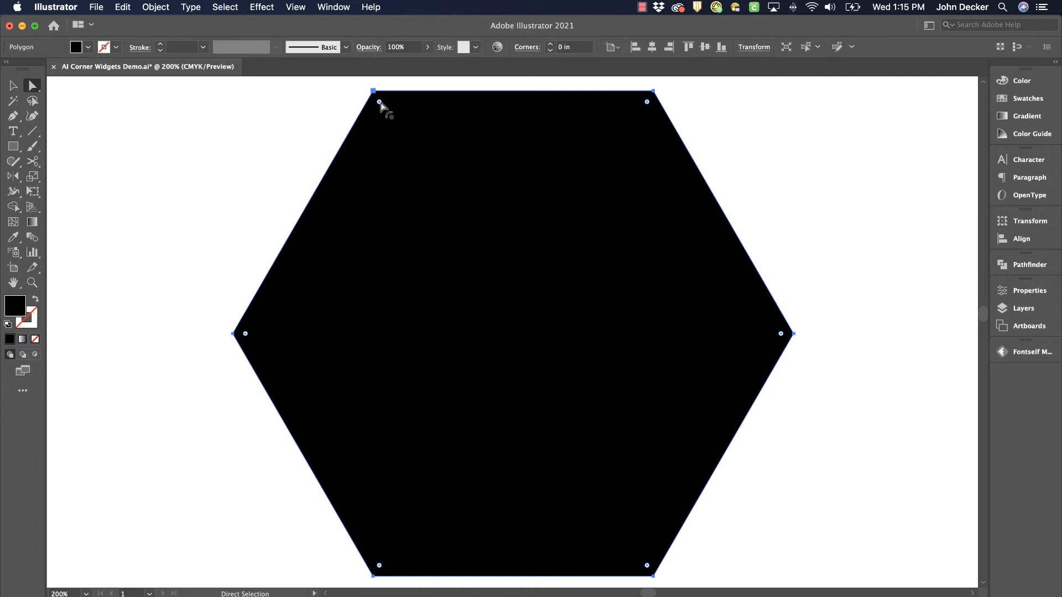
drag(379, 102, 408, 155)
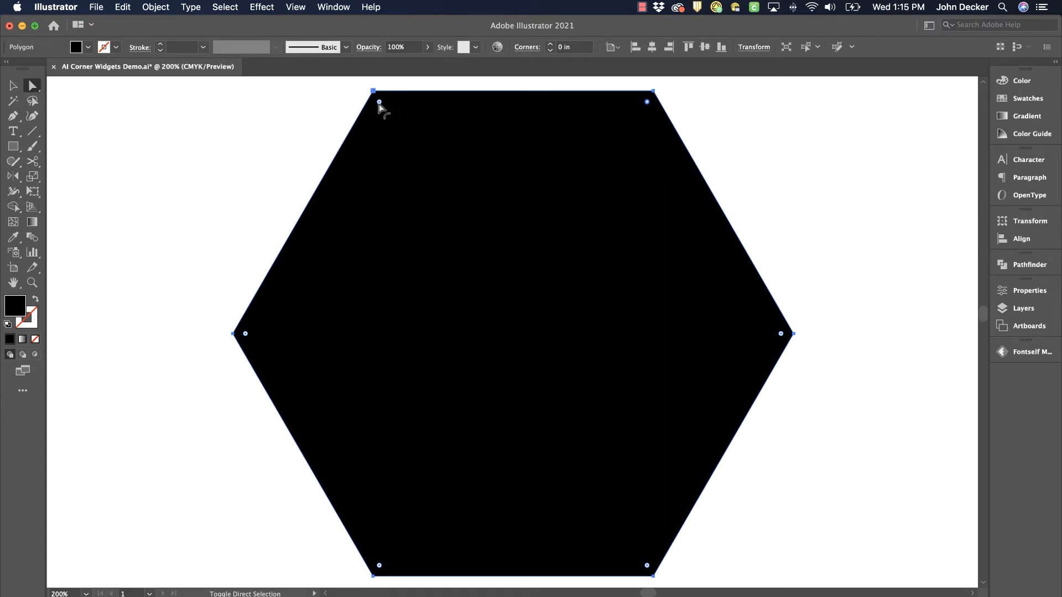
drag(380, 102, 417, 167)
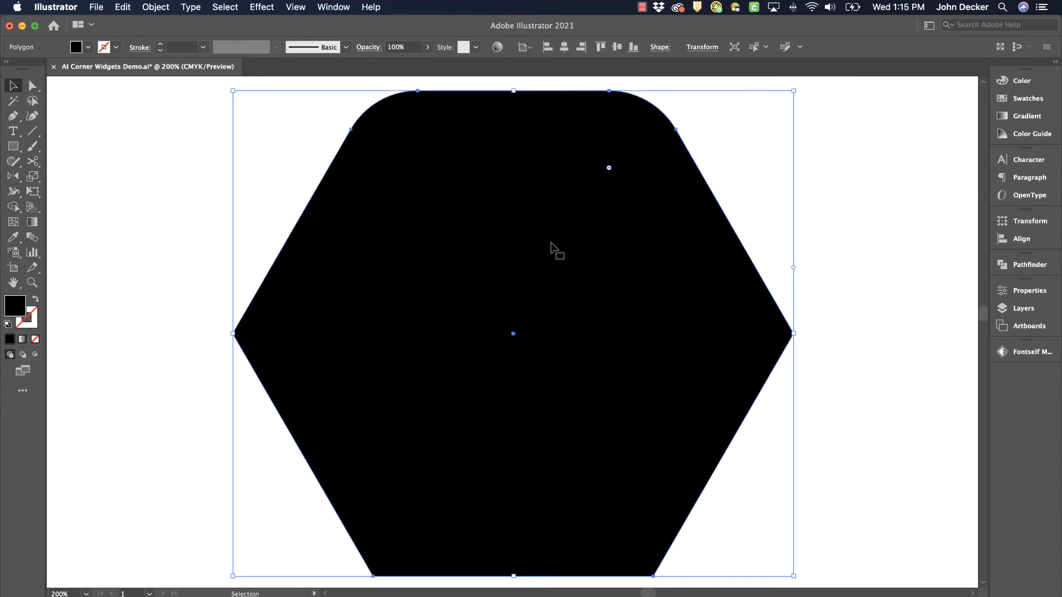
click(12, 116)
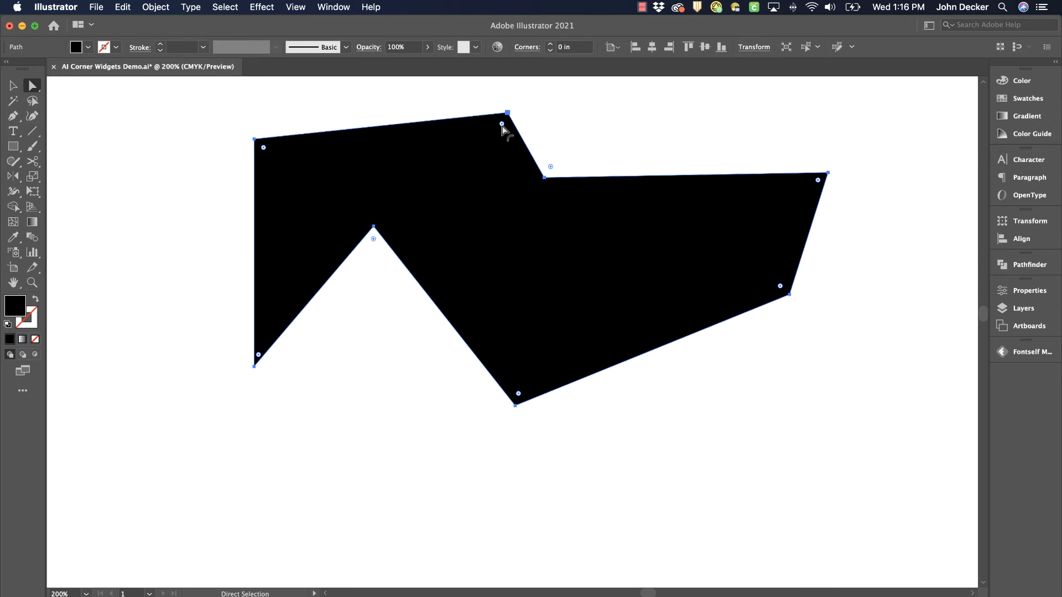
Round the pen shape's two top corners, the upper-left to about 0.37 in, then deselect
drag(507, 118, 487, 153)
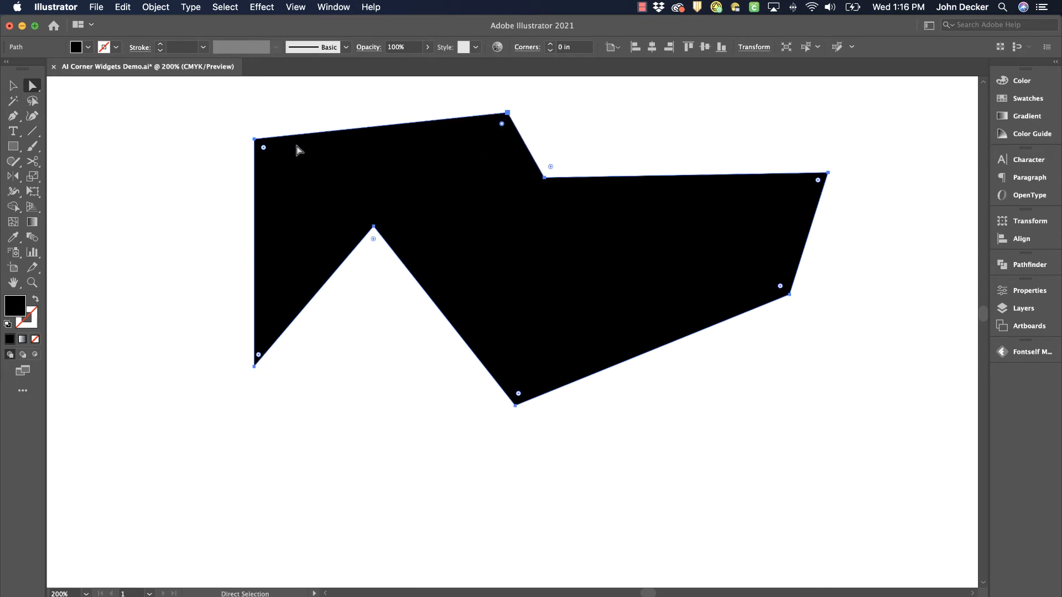
drag(263, 147, 282, 165)
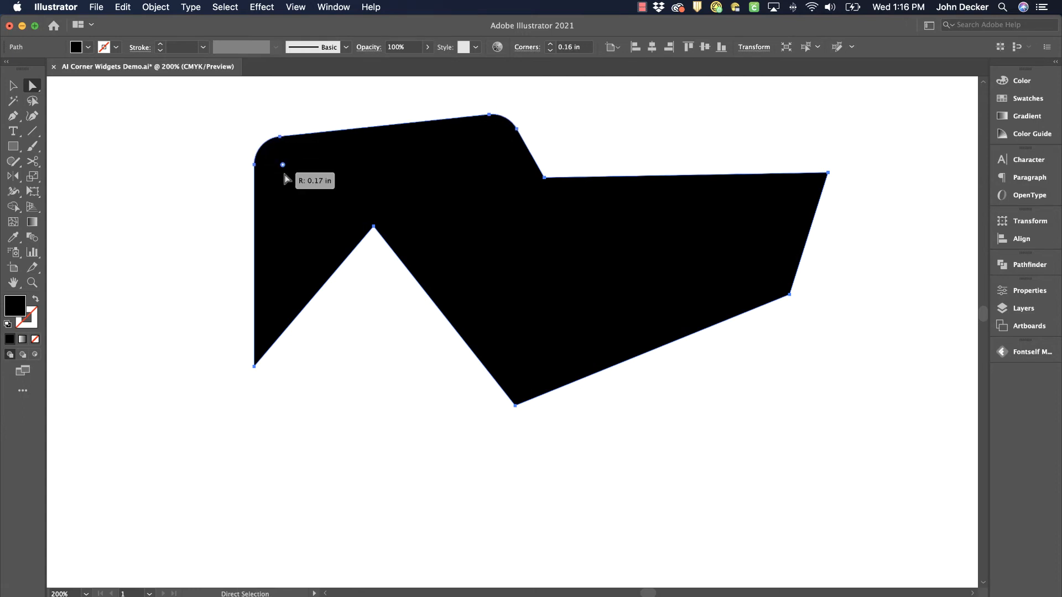
drag(282, 165, 303, 182)
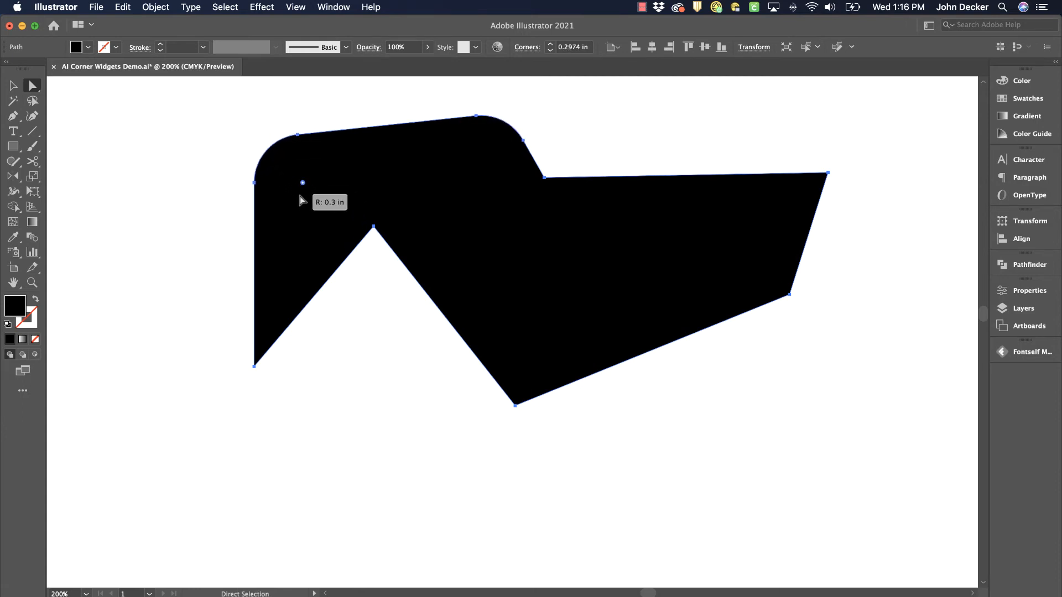
drag(303, 182, 313, 194)
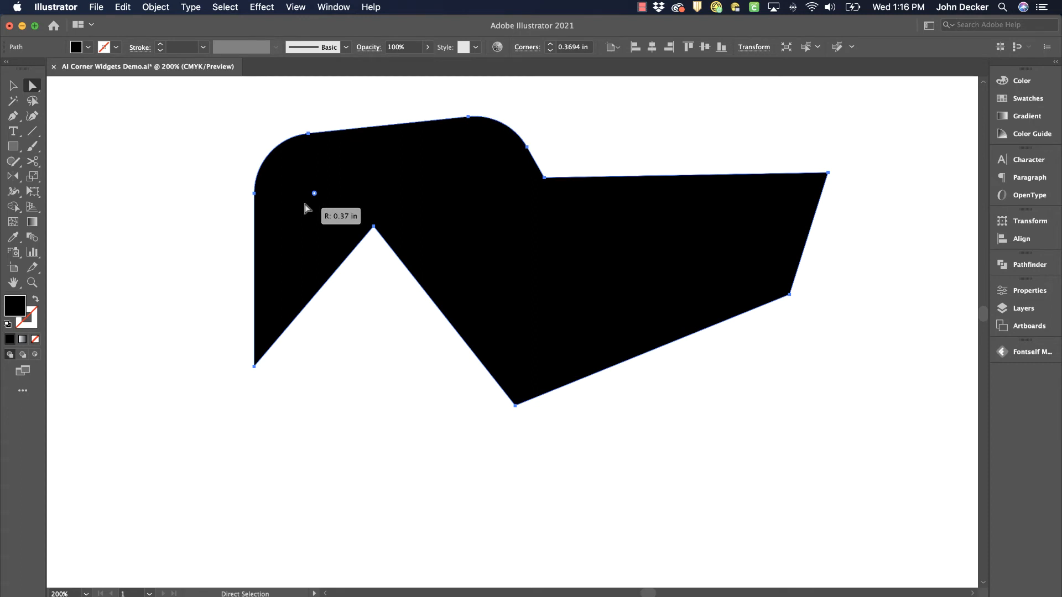
click(13, 85)
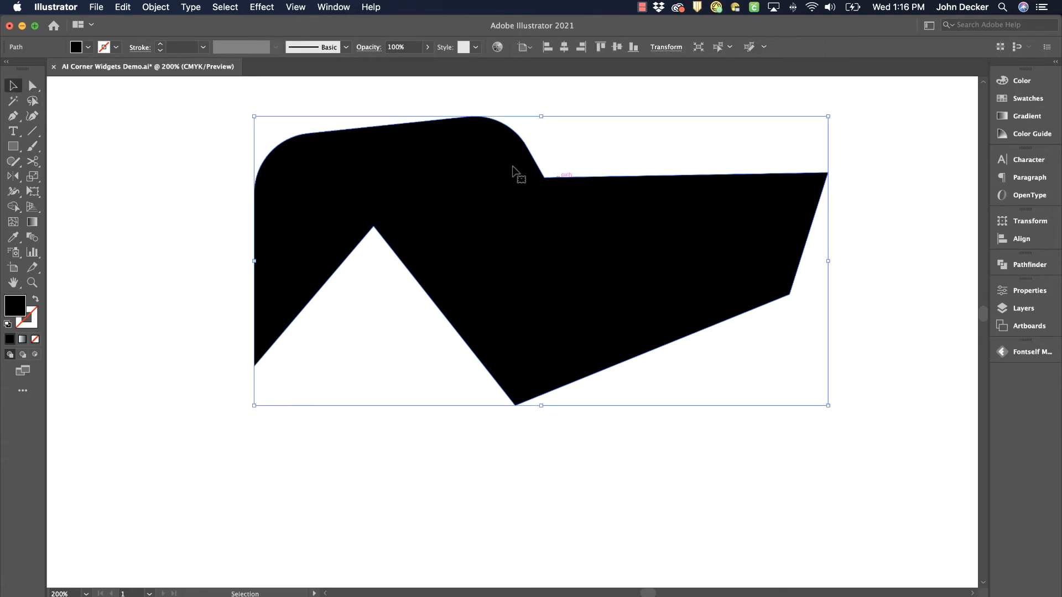
mouse_move(436, 167)
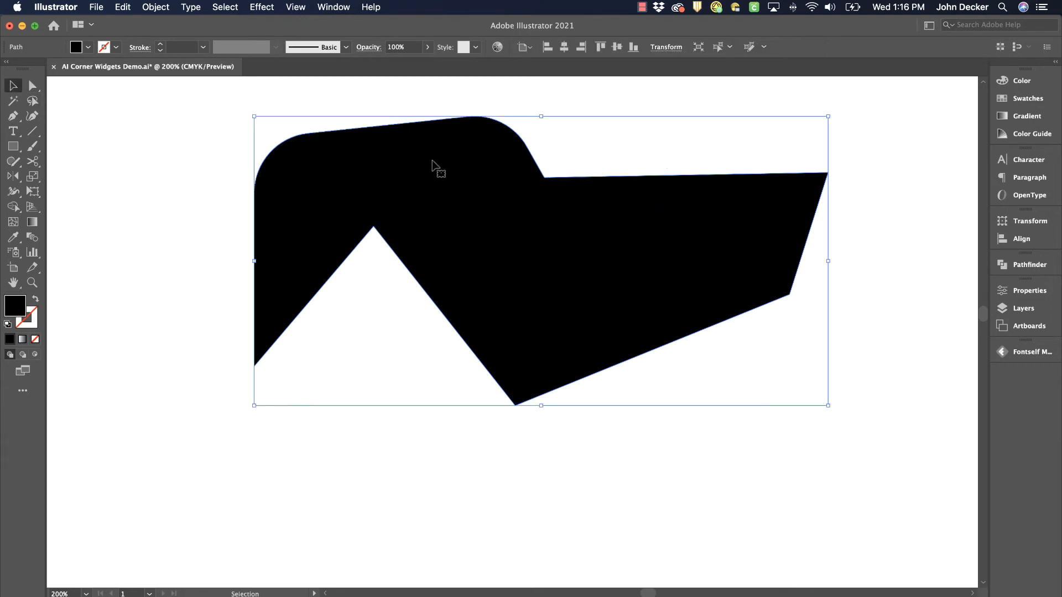
click(832, 273)
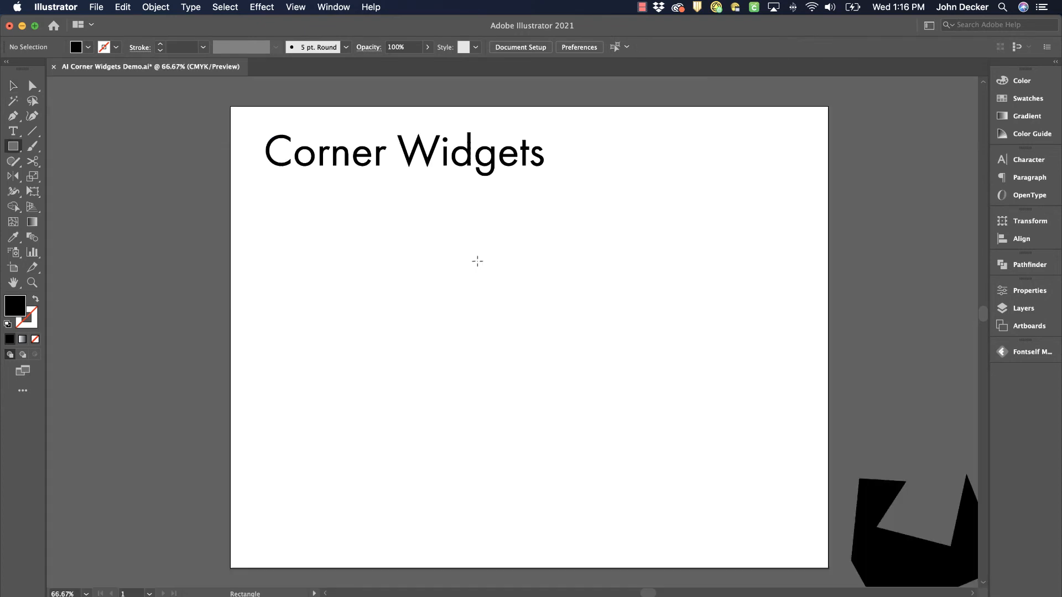
Draw a new black square on the artboard
drag(422, 236, 614, 427)
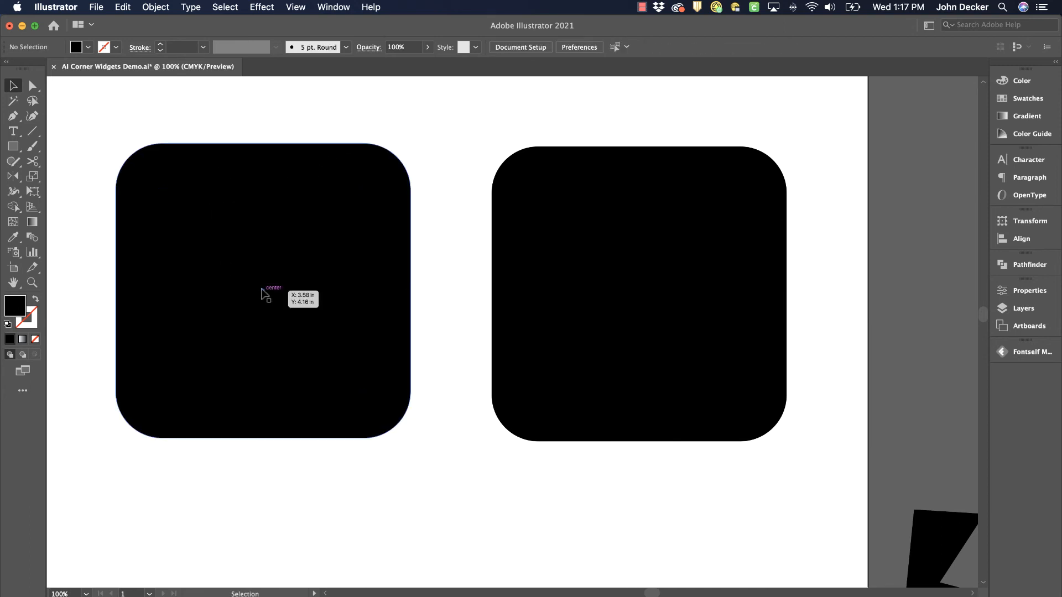
mouse_move(403, 217)
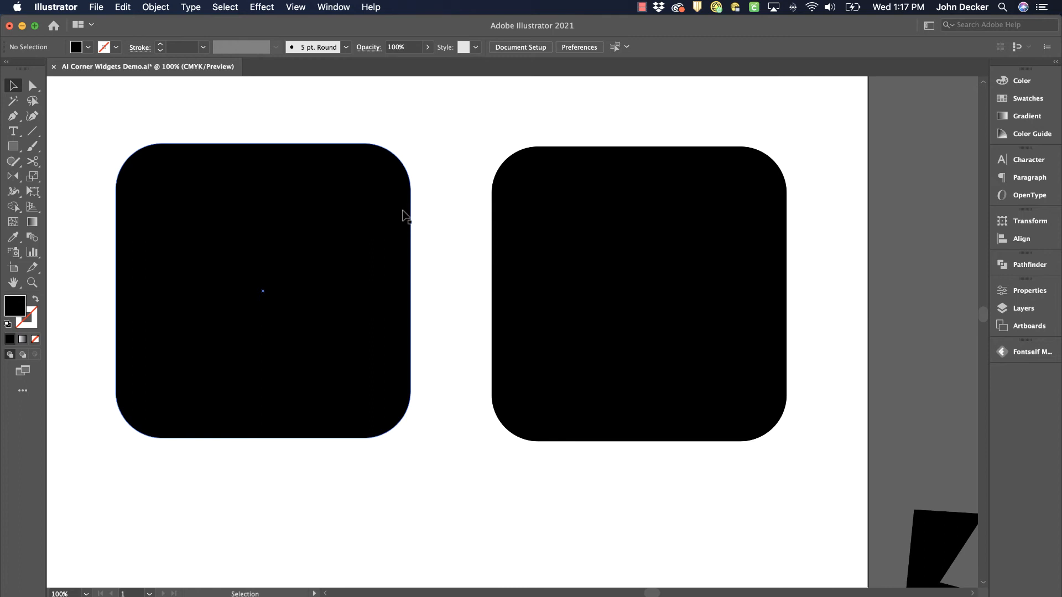
mouse_move(146, 342)
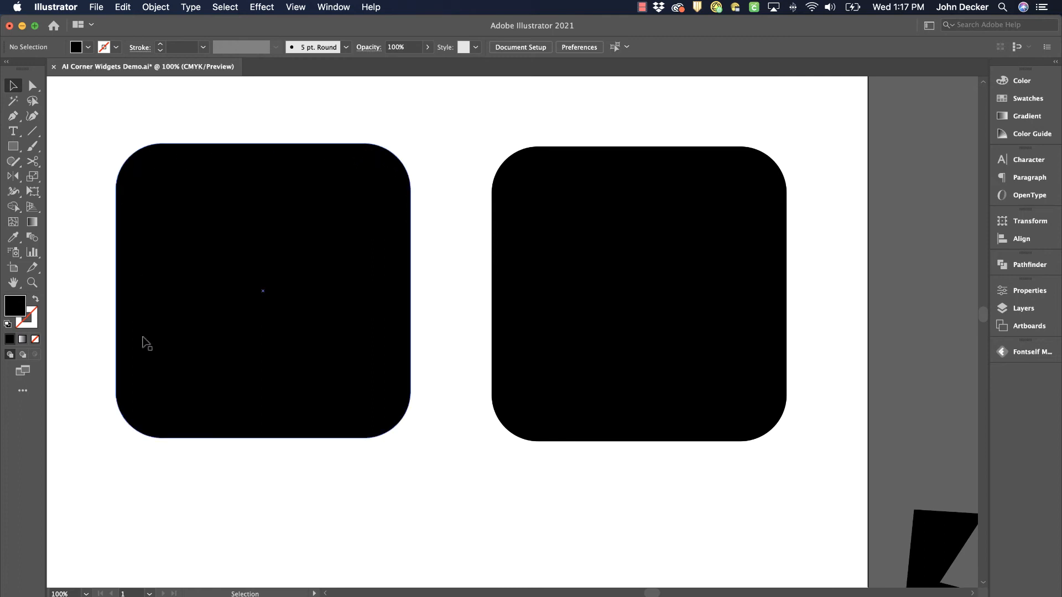
mouse_move(366, 163)
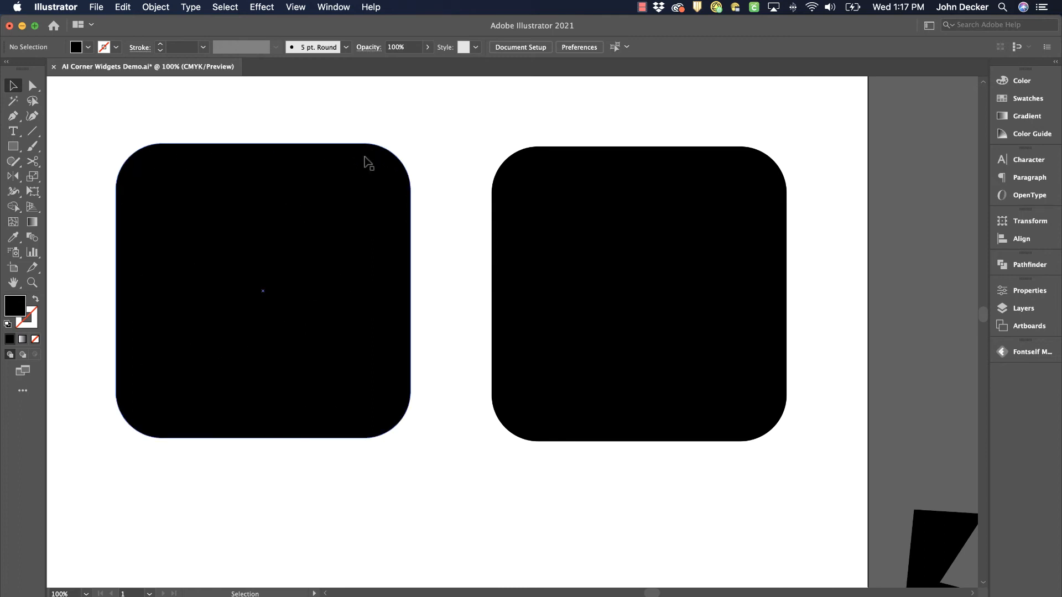
mouse_move(415, 235)
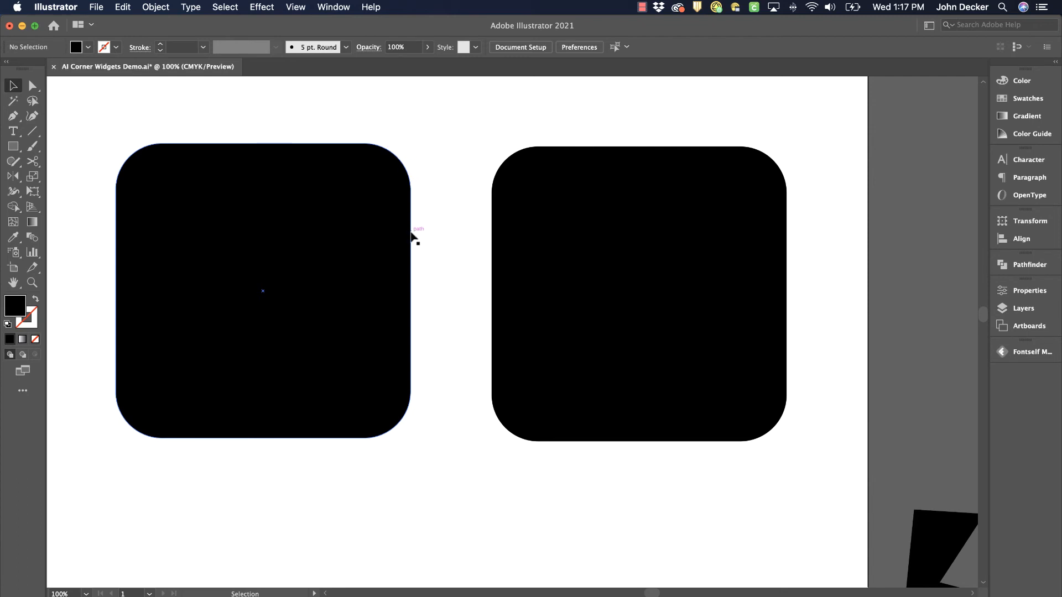
mouse_move(271, 306)
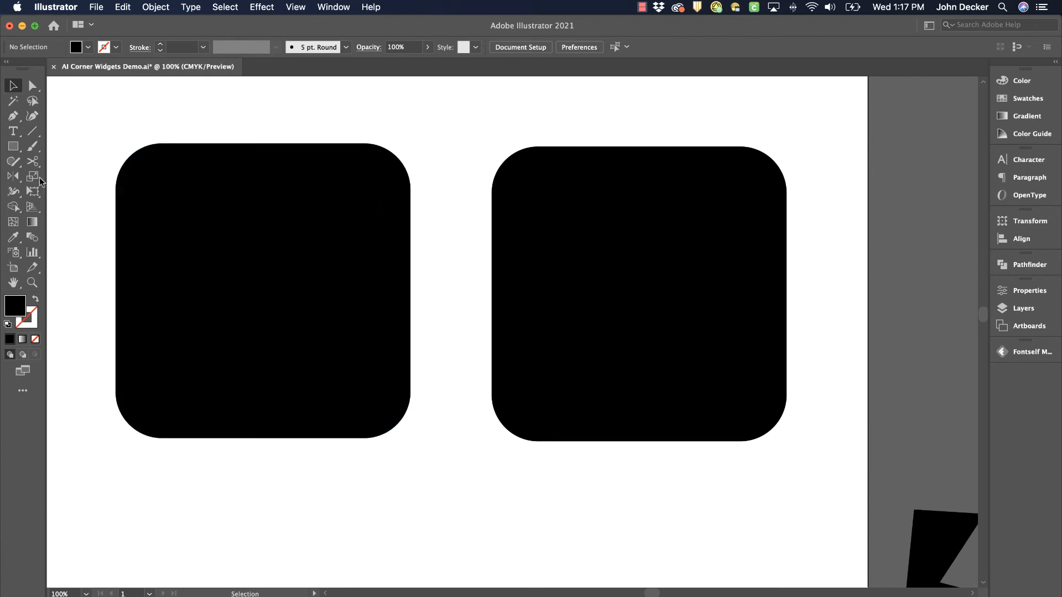
mouse_move(32, 177)
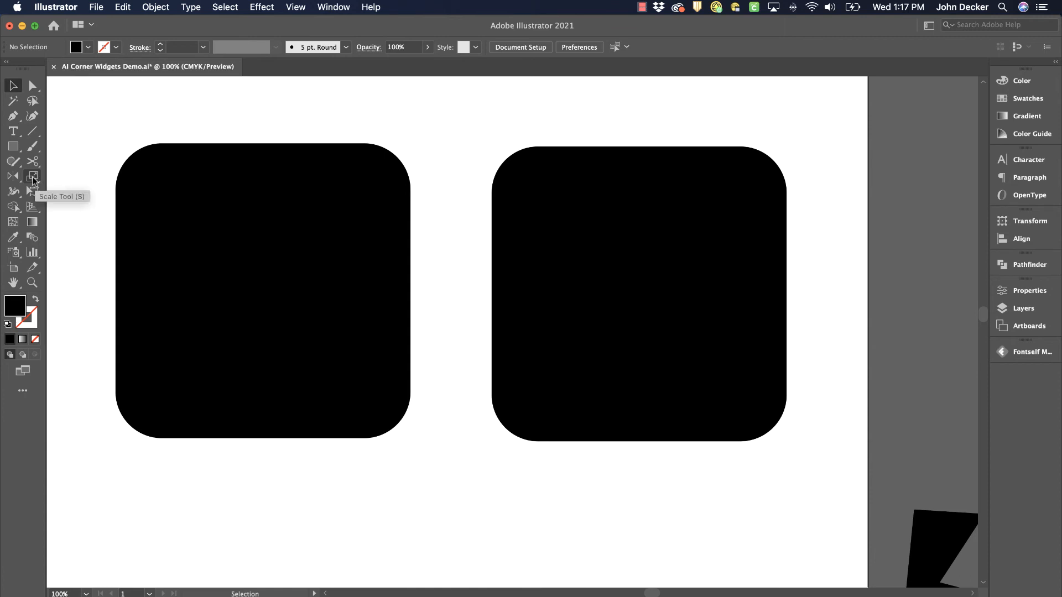
With Scale Corners unchecked, shrink the left rounded square to about 1.77 in, keeping its corner radius
double_click(32, 177)
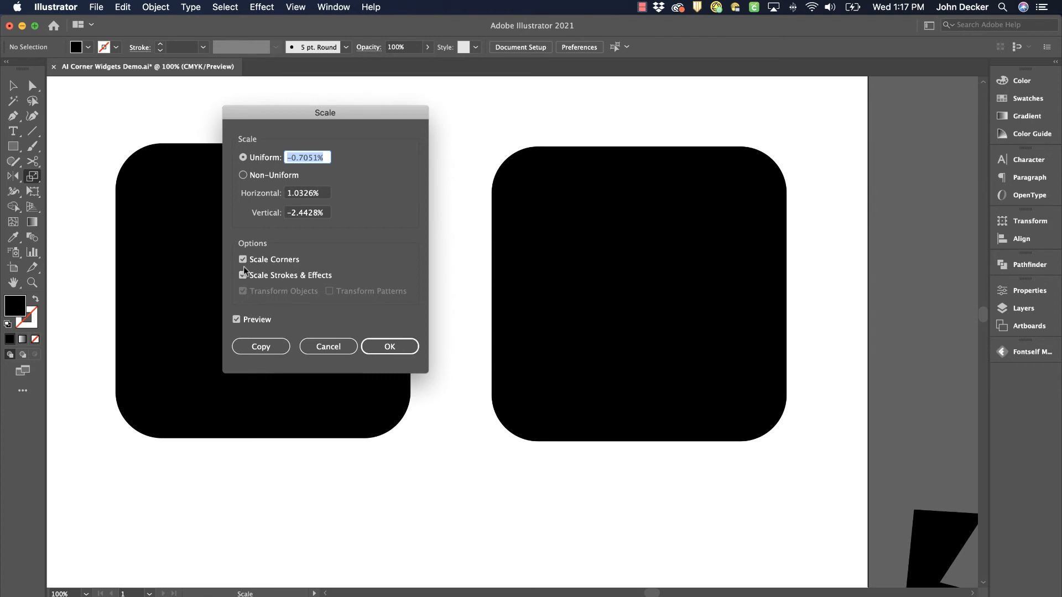
click(242, 259)
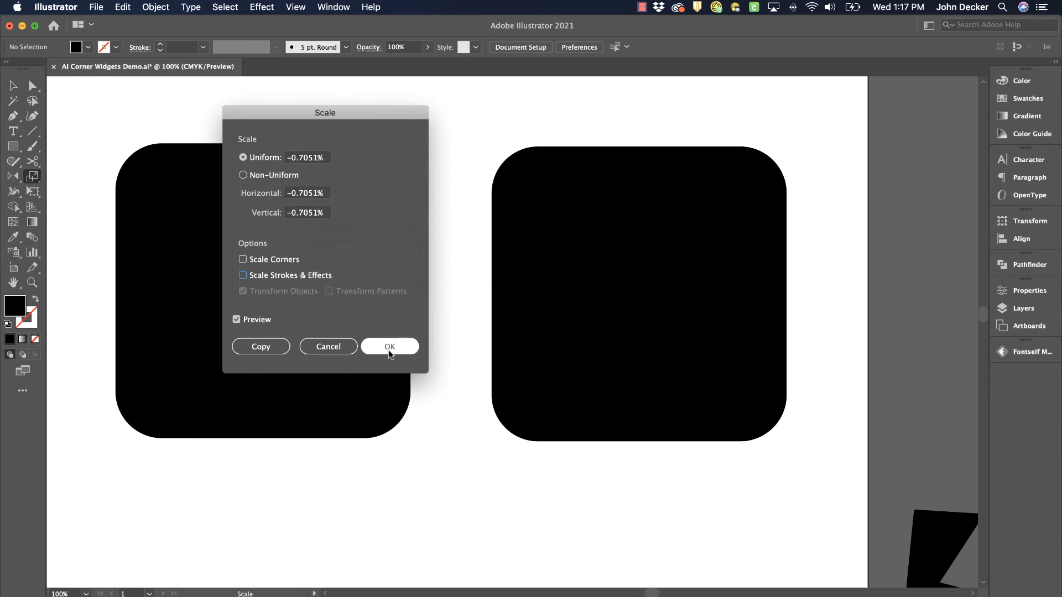
click(390, 346)
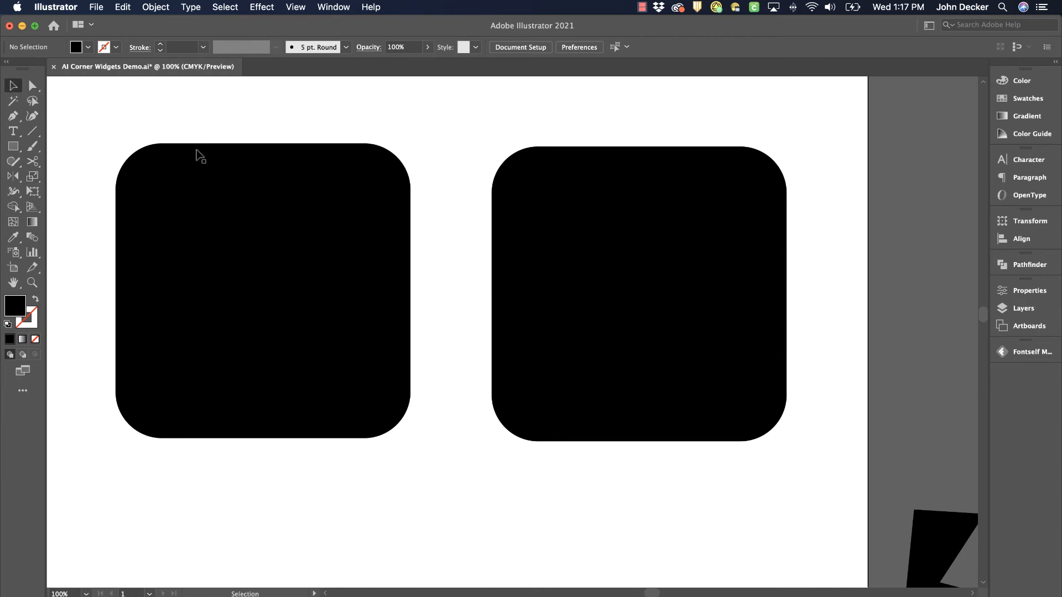
click(254, 298)
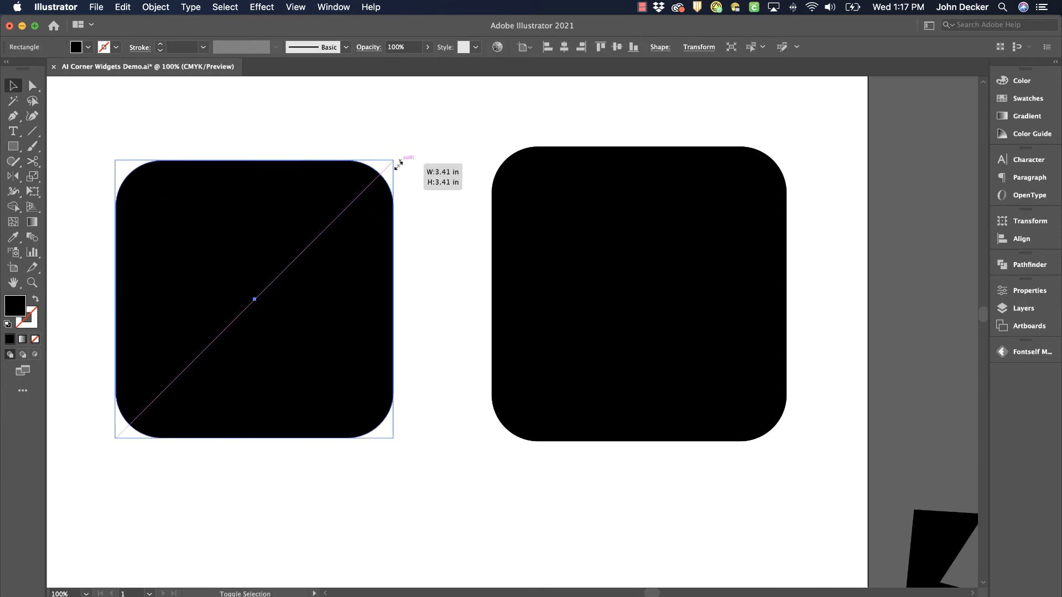
drag(396, 163, 261, 294)
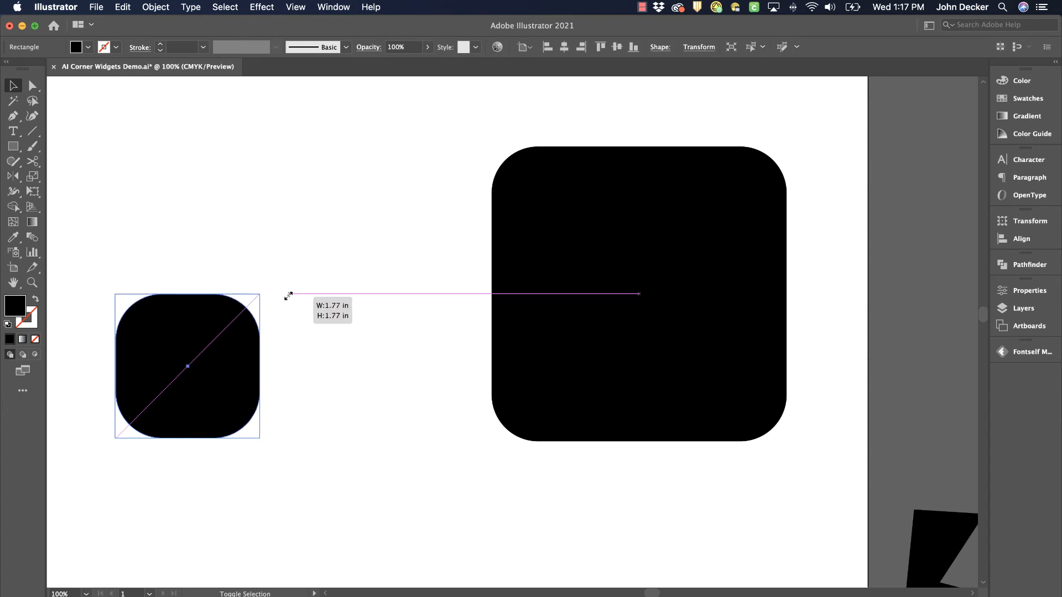
drag(259, 294, 259, 333)
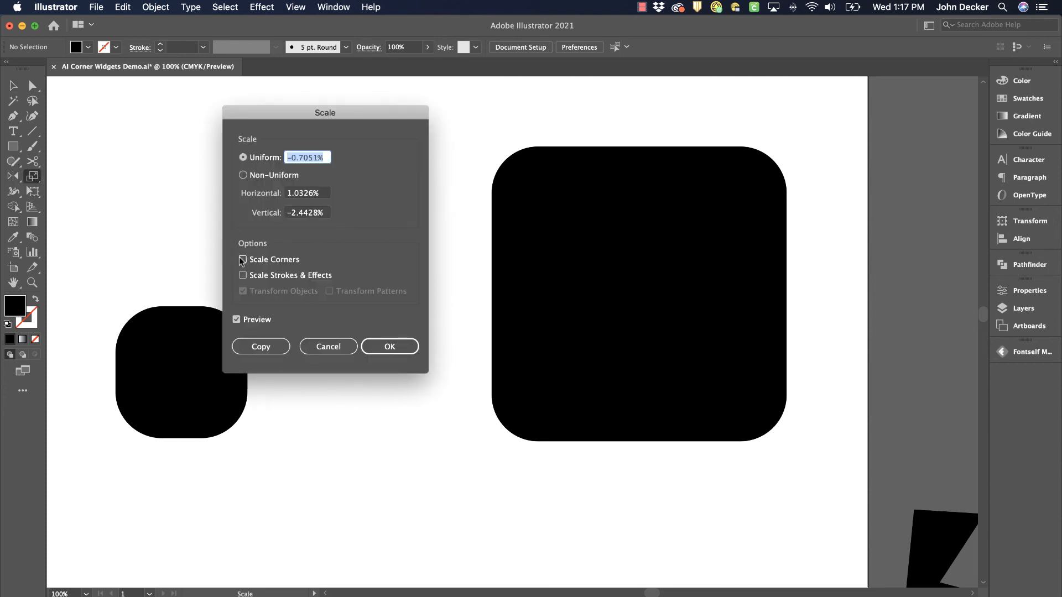
With Scale Corners checked, shrink the right square and move it beside the left one
click(242, 259)
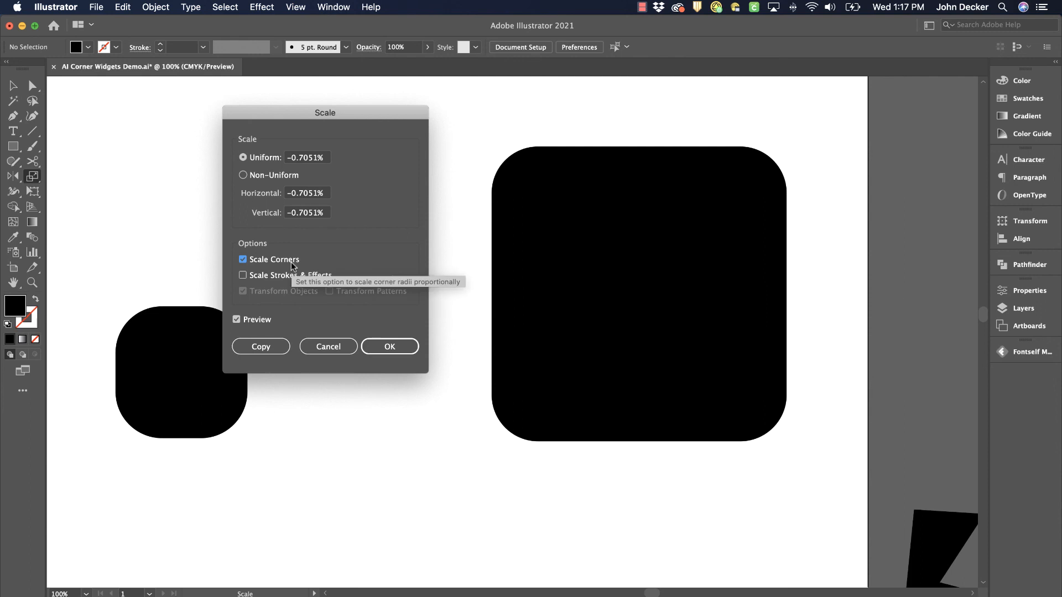
click(242, 275)
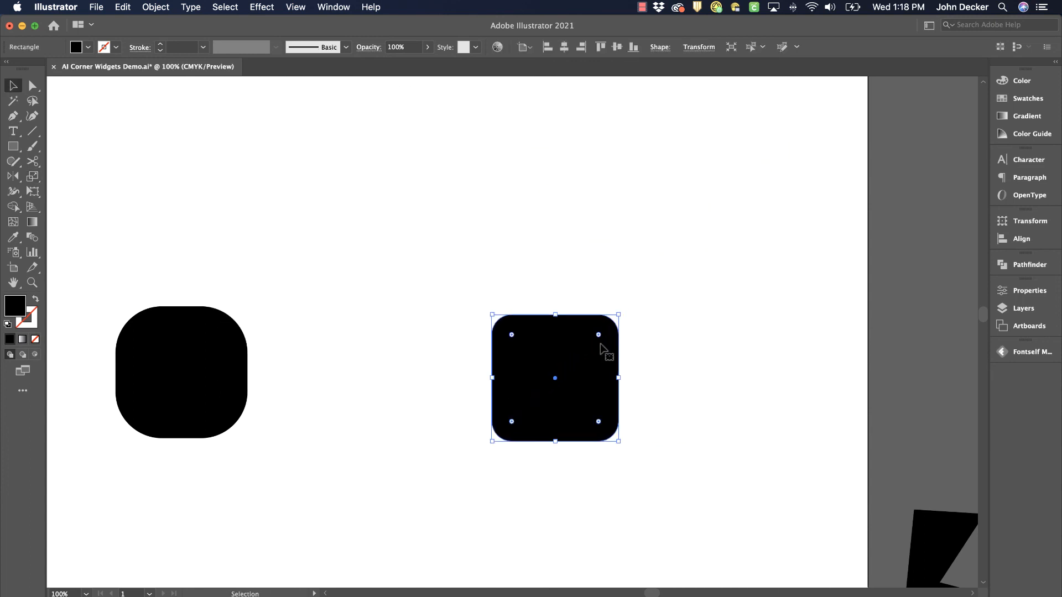
drag(555, 377, 359, 375)
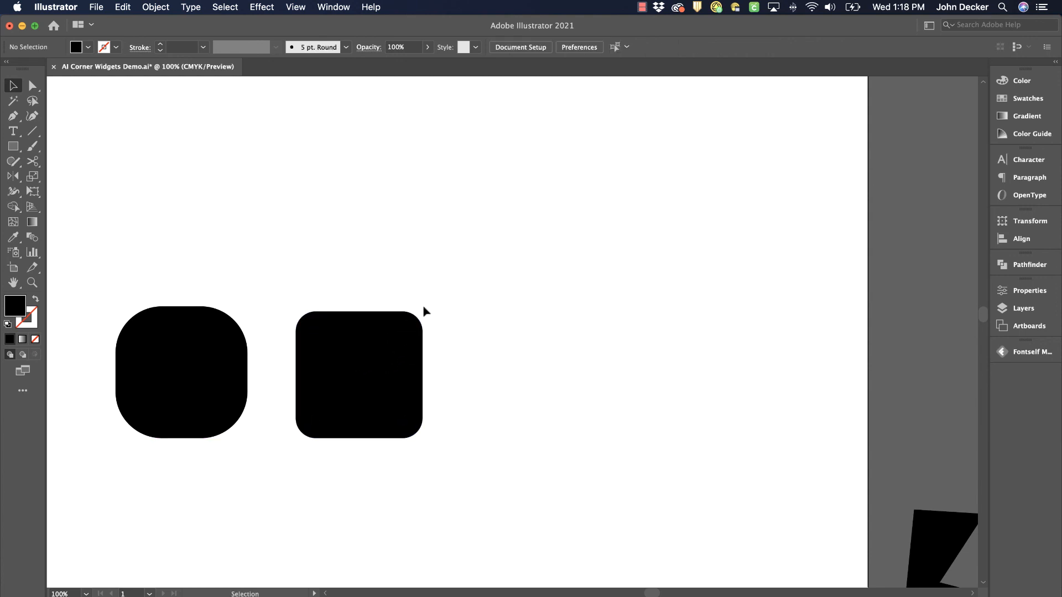
click(357, 376)
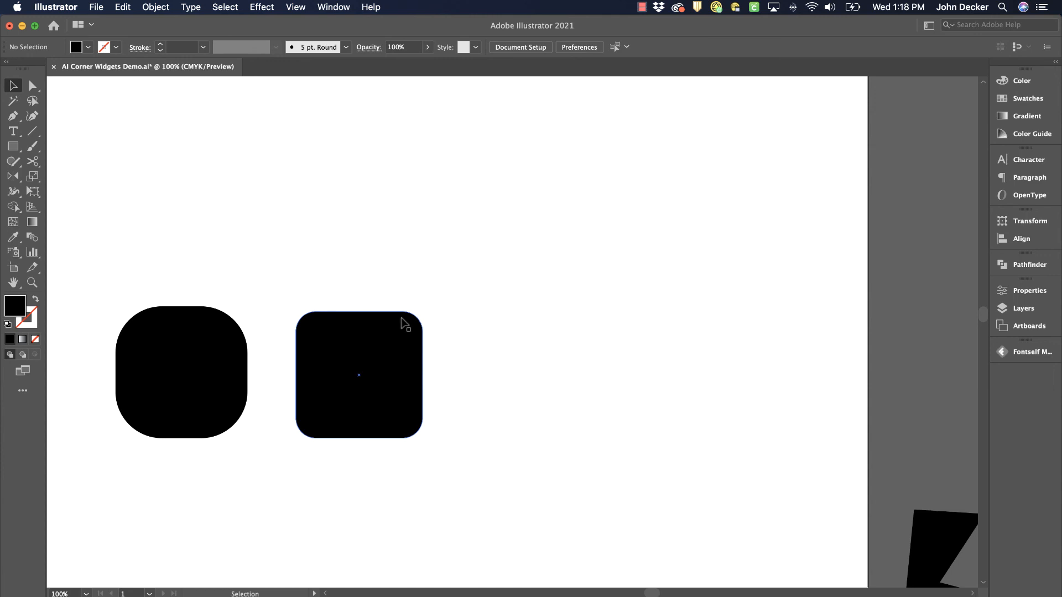
mouse_move(421, 324)
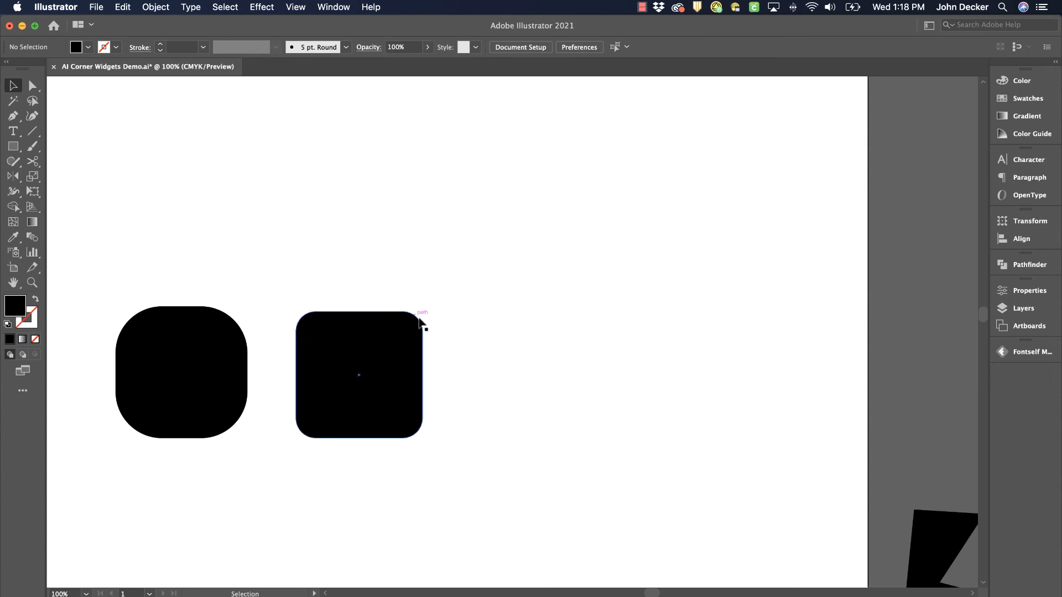
mouse_move(398, 345)
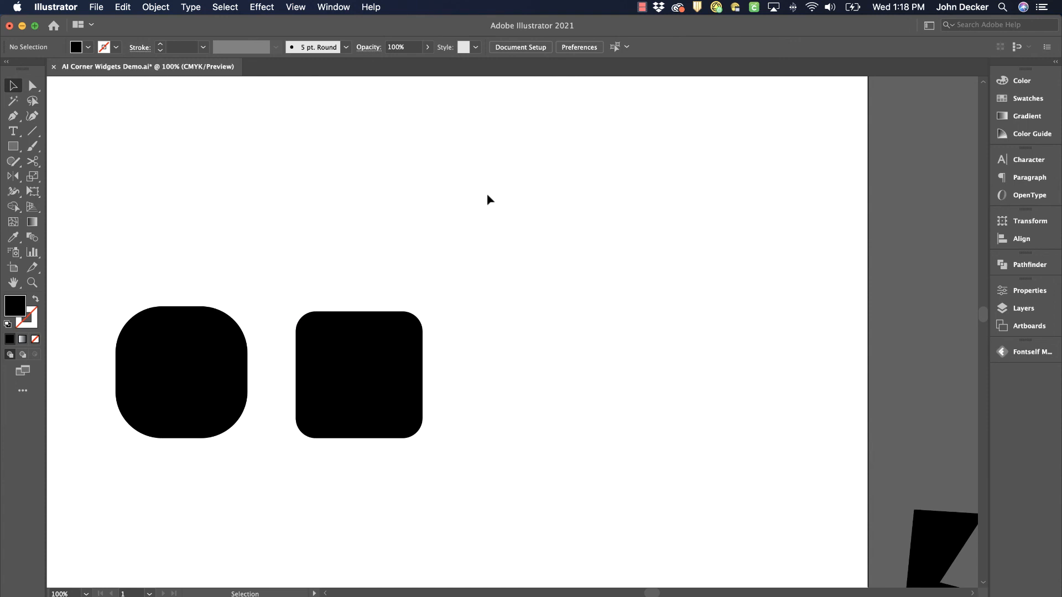
mouse_move(282, 207)
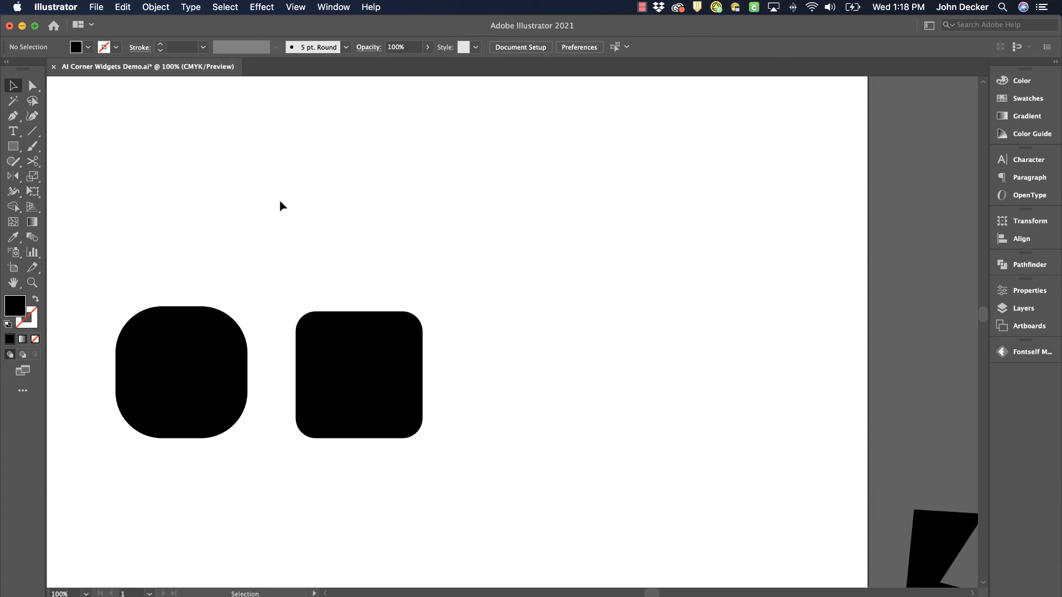